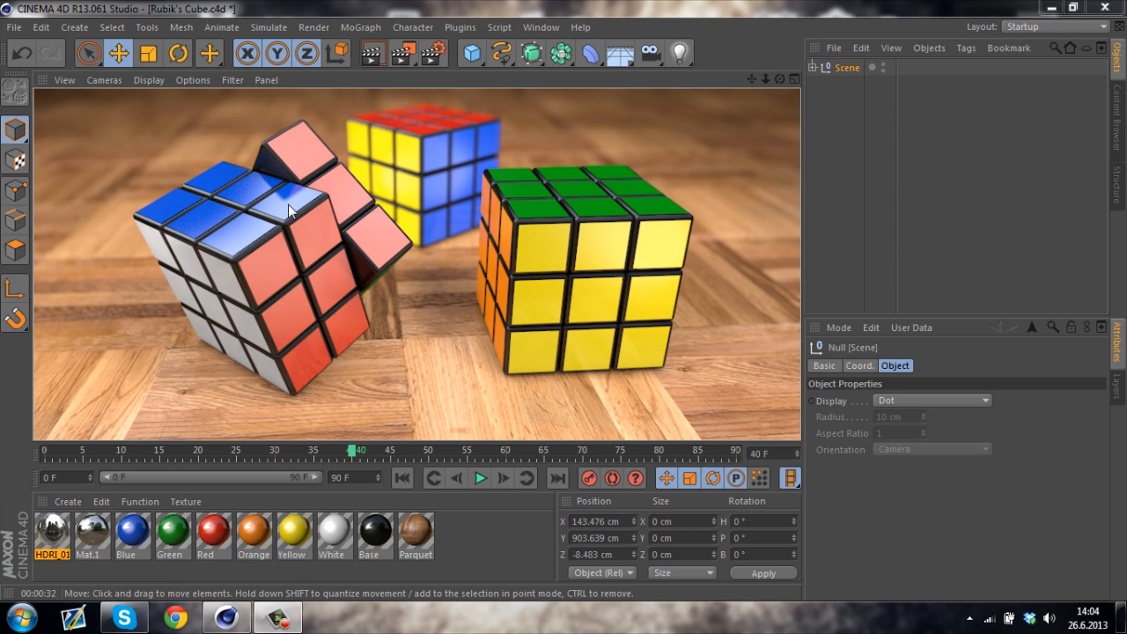
{"action": "mouse_move", "coordinate": [291, 211]}
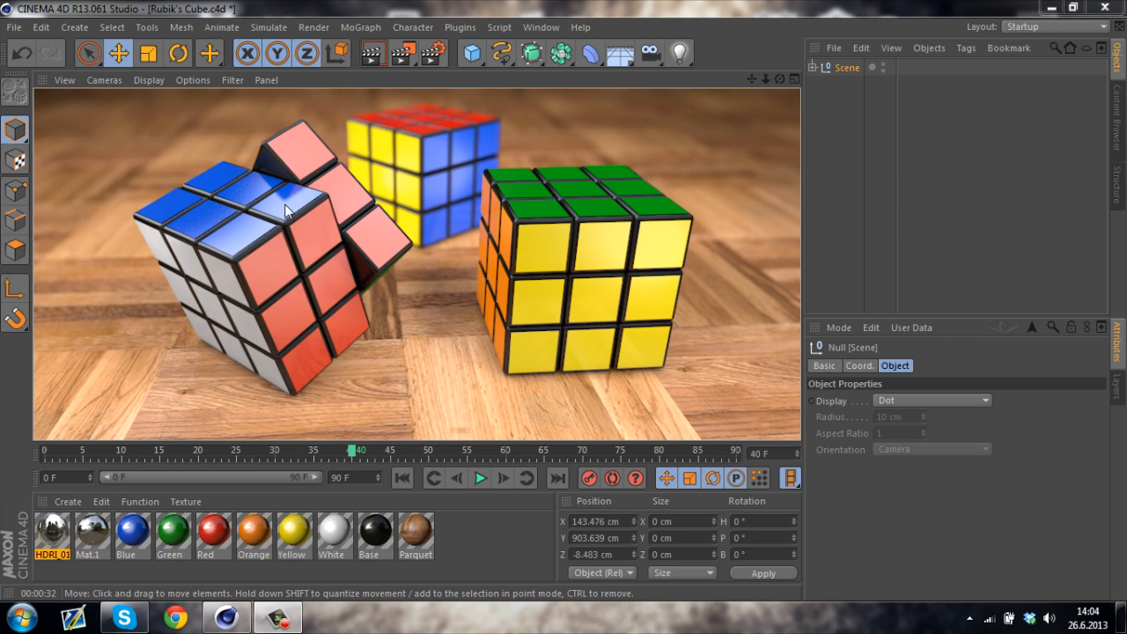
{"action": "mouse_move", "coordinate": [350, 178]}
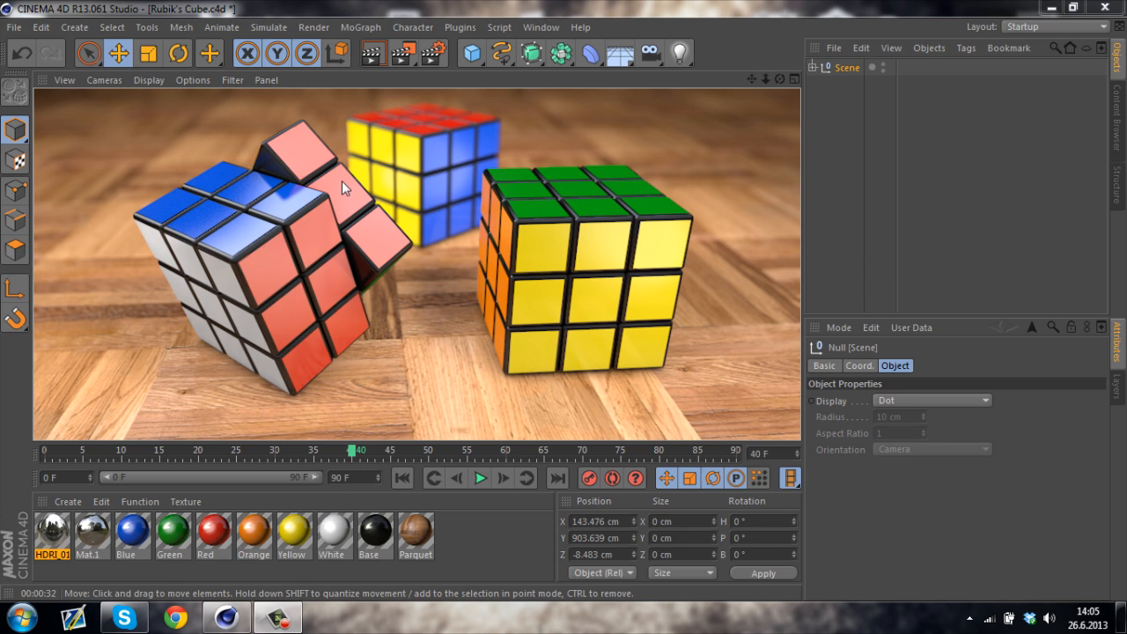
{"action": "mouse_move", "coordinate": [315, 207]}
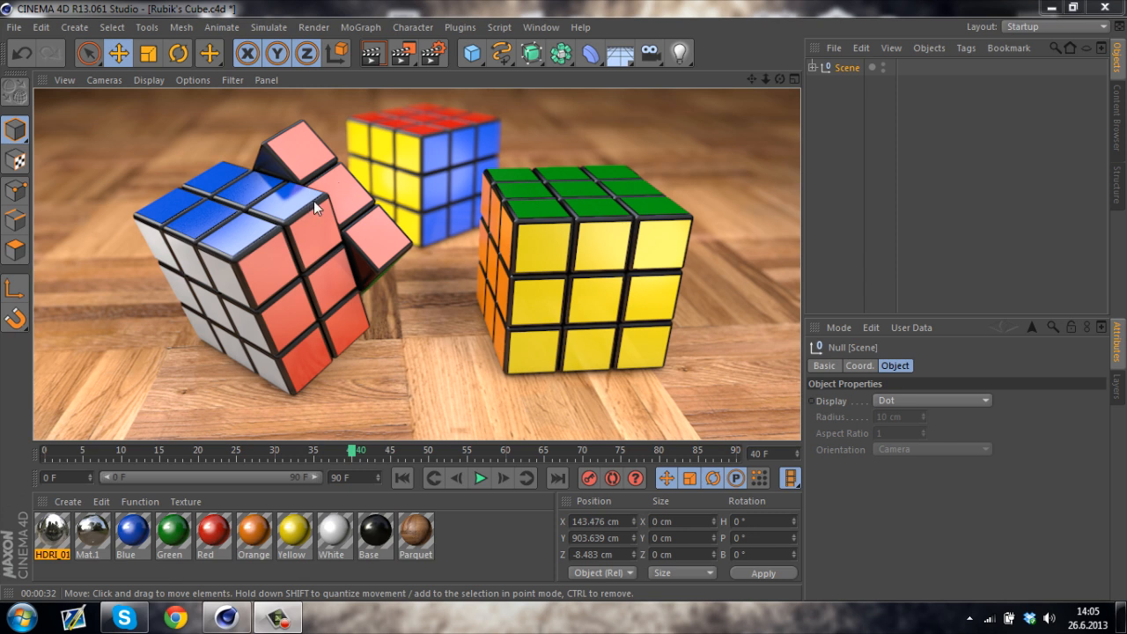
Step: Add a Cube primitive to the scene and enable Fillet to round its edges
{"action": "key", "text": "ctrl+z"}
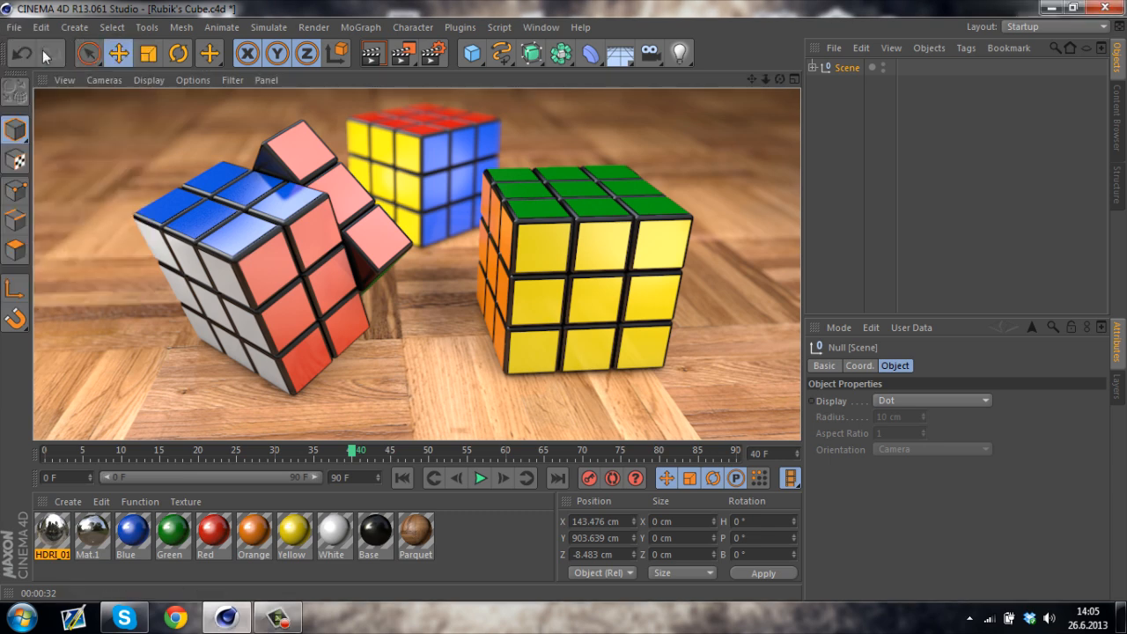
{"action": "left_click", "coordinate": [471, 53]}
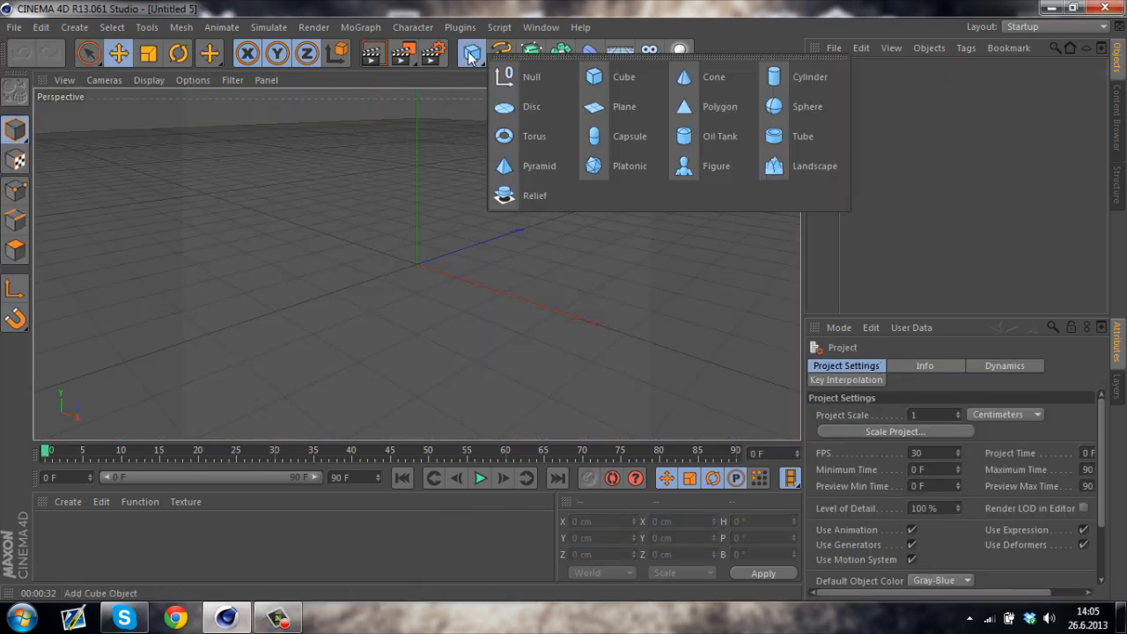
{"action": "left_click", "coordinate": [623, 76]}
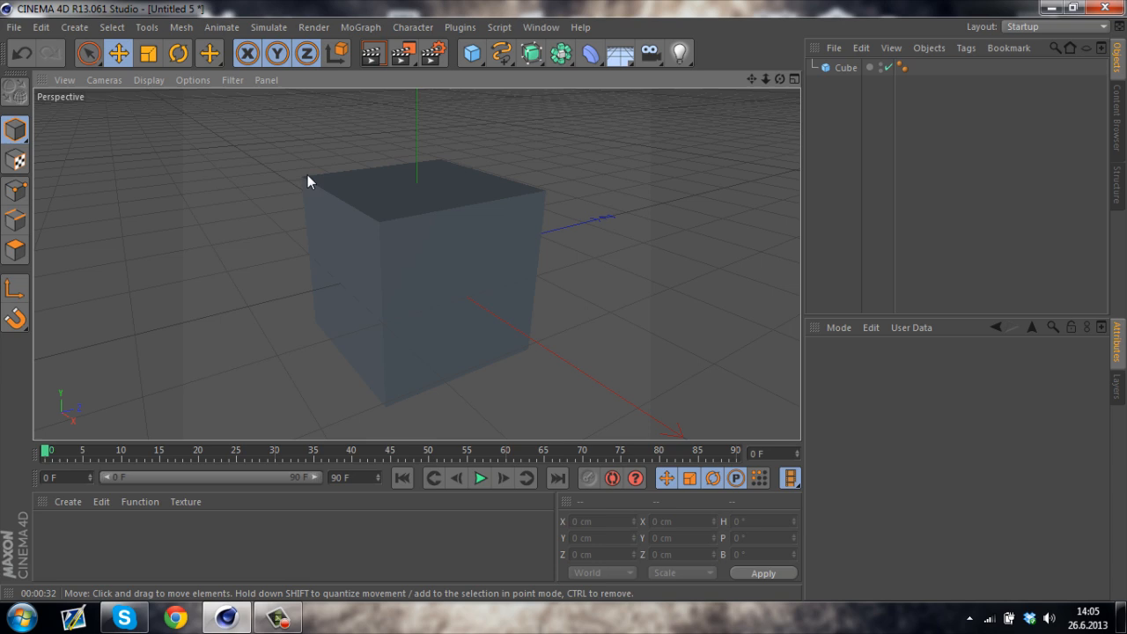
{"action": "left_click", "coordinate": [845, 68]}
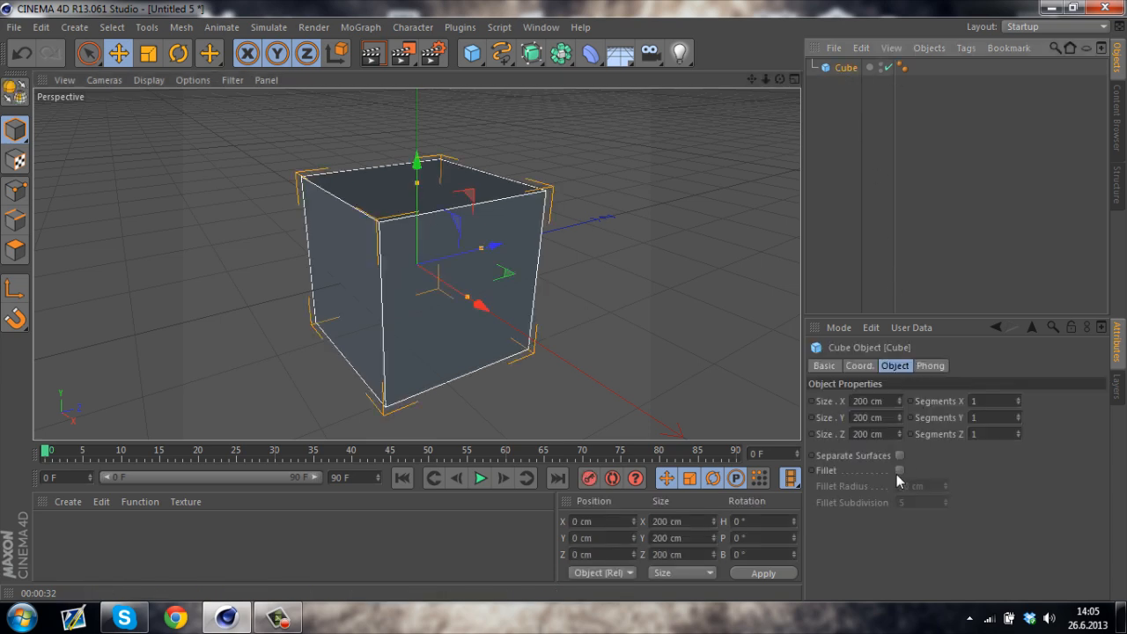
{"action": "left_click", "coordinate": [898, 469]}
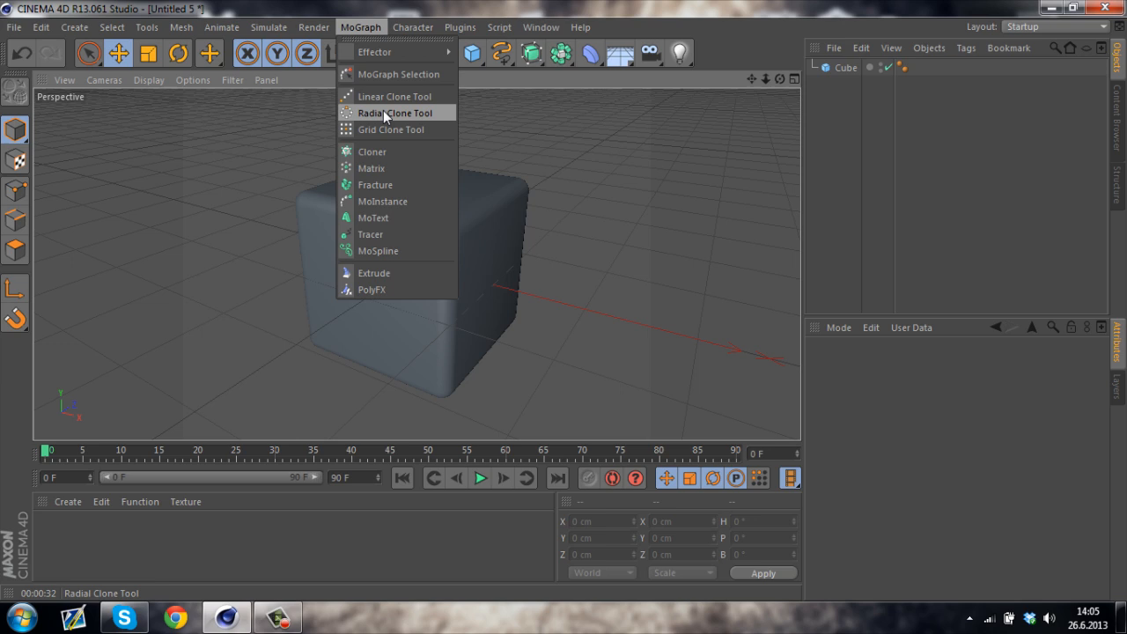
Step: Nest the cube under a Cloner set to a 3×3×3 Grid Array of 200 cm
{"action": "left_click", "coordinate": [372, 150]}
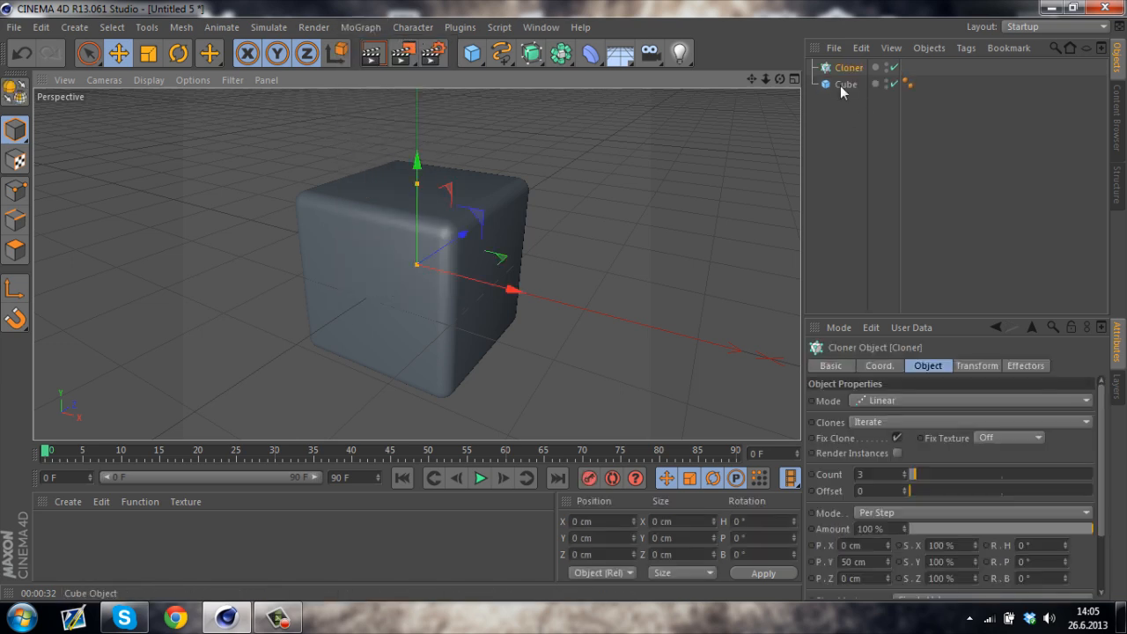
{"action": "left_click", "coordinate": [854, 84]}
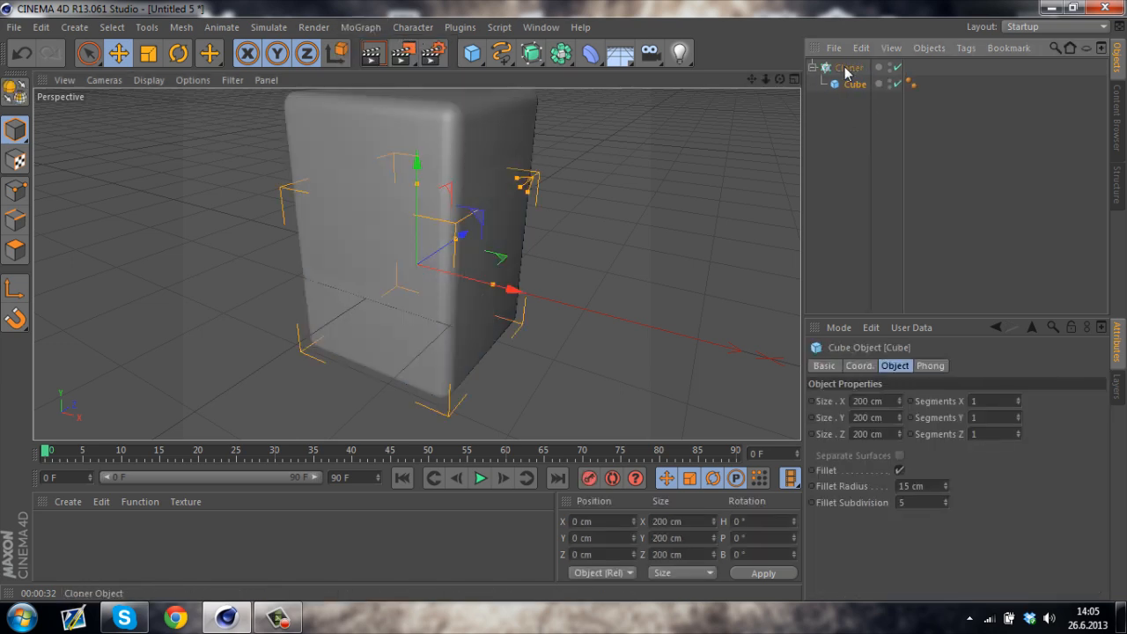
{"action": "left_click", "coordinate": [849, 67]}
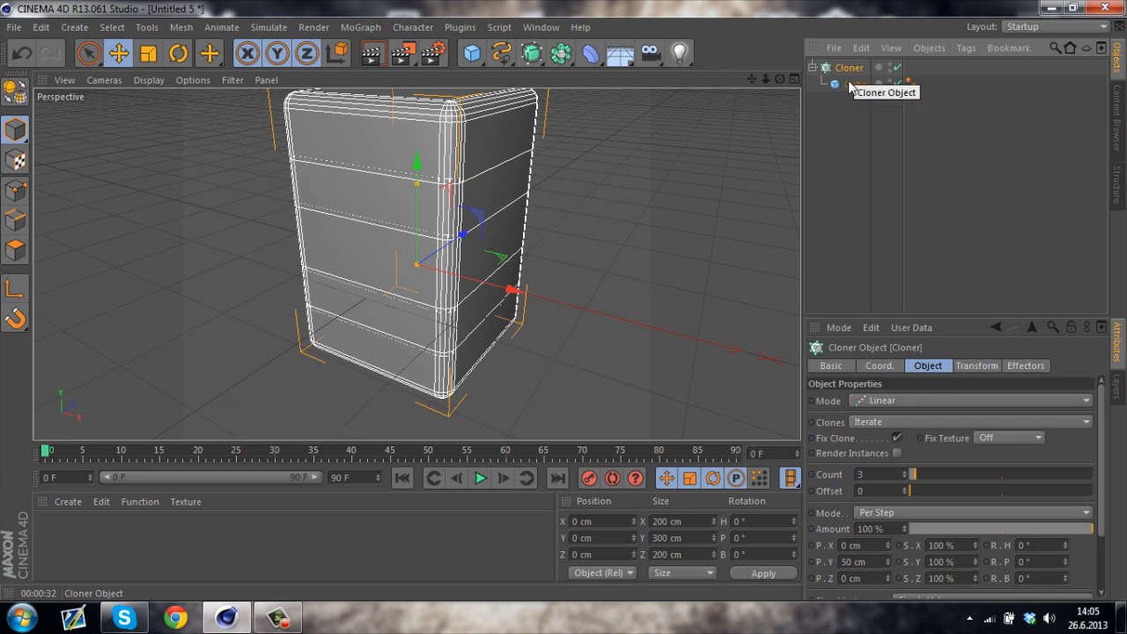
{"action": "left_click", "coordinate": [834, 84]}
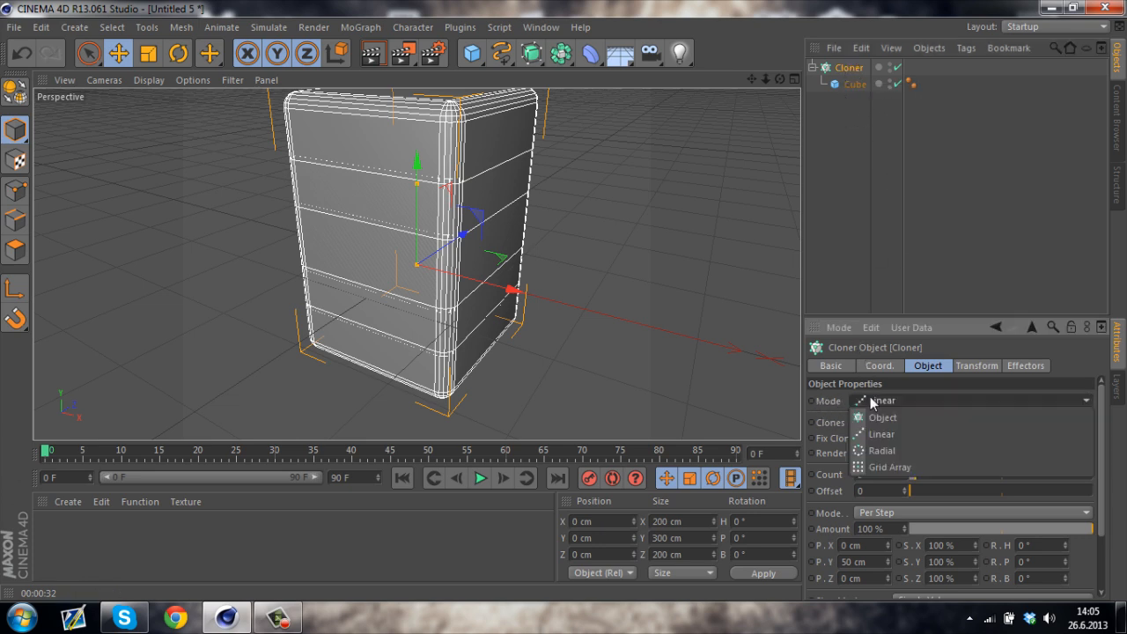
{"action": "left_click", "coordinate": [890, 467]}
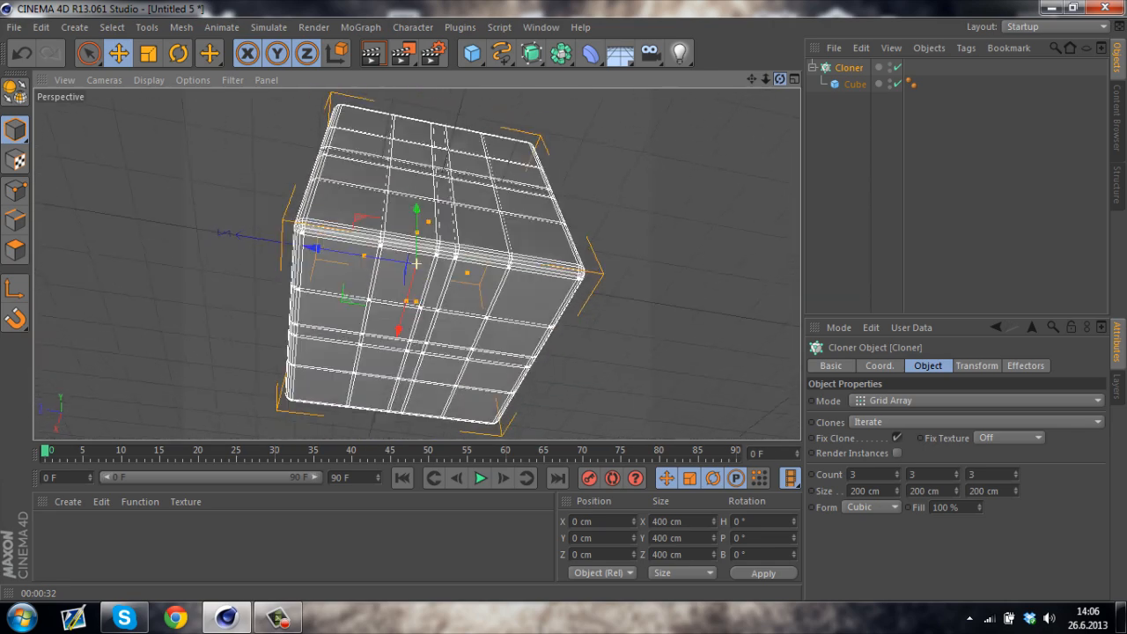
{"action": "left_click_drag", "start_coordinate": [414, 264], "coordinate": [418, 256]}
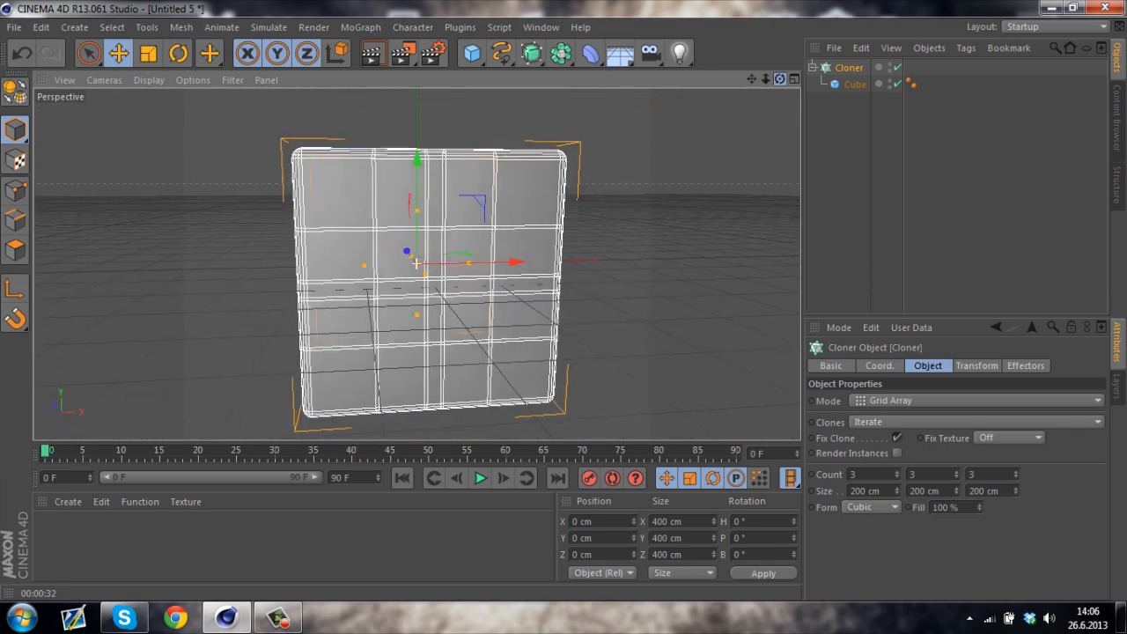
{"action": "left_click_drag", "start_coordinate": [427, 282], "coordinate": [418, 264]}
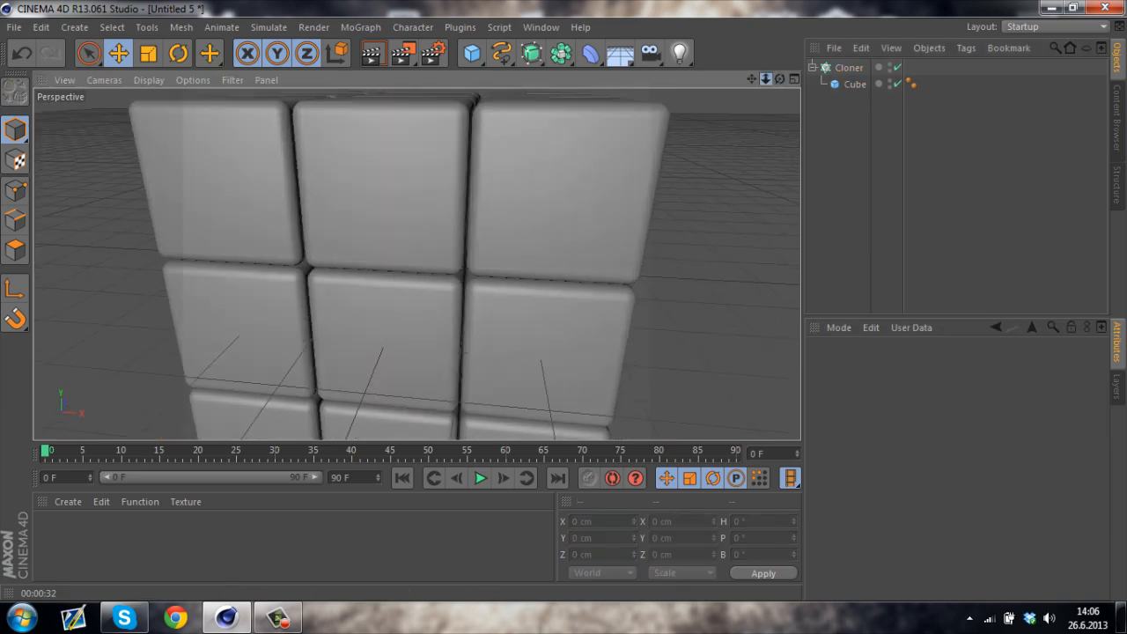
Step: Create a near-black material named Base and apply it to the cube
{"action": "left_click_drag", "start_coordinate": [414, 264], "coordinate": [414, 264]}
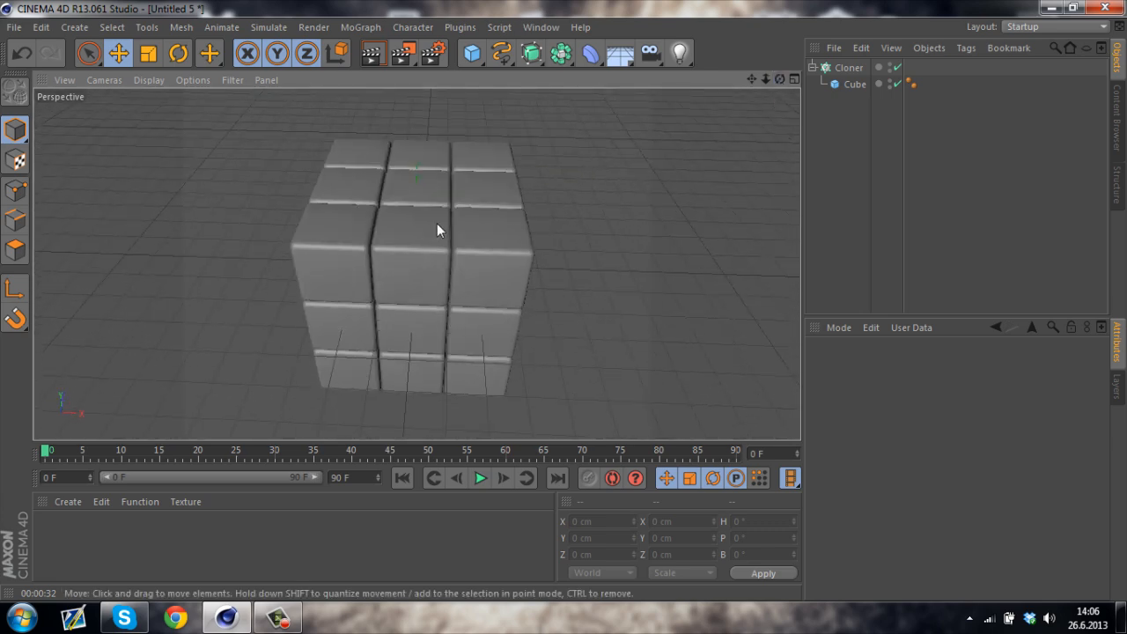
{"action": "left_click", "coordinate": [67, 501]}
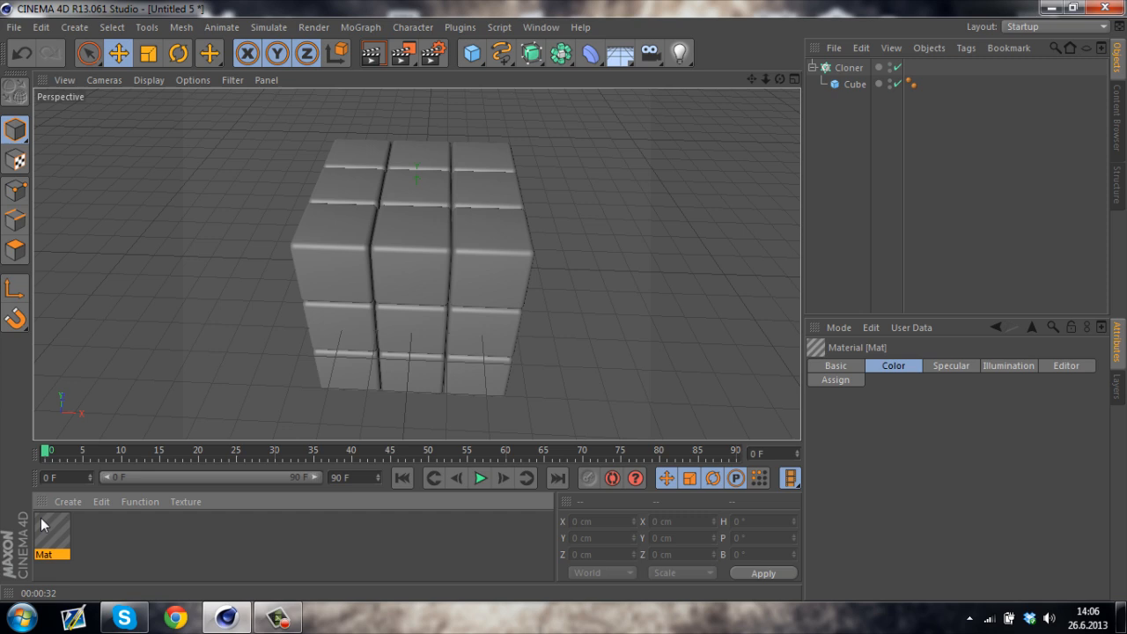
{"action": "double_click", "coordinate": [51, 533]}
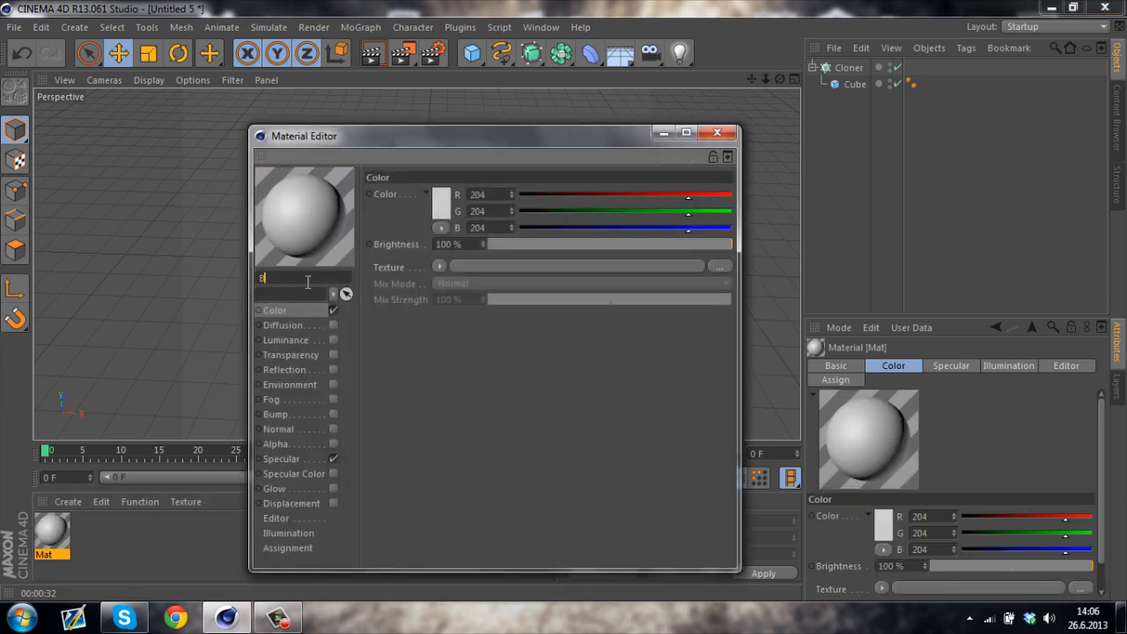
{"action": "left_click", "coordinate": [440, 203]}
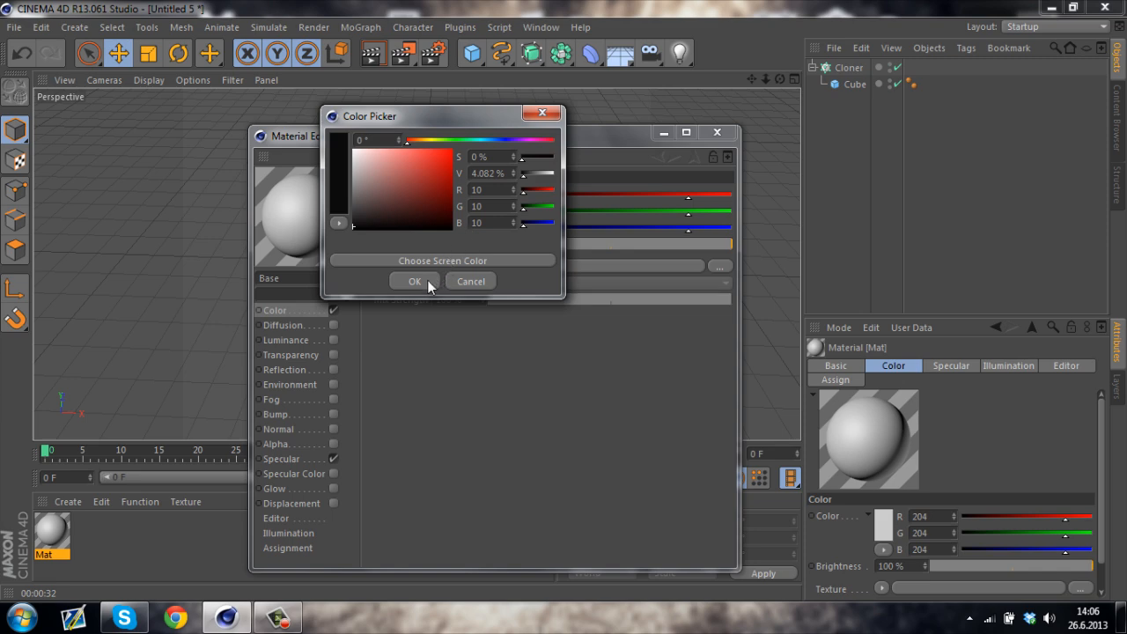
{"action": "left_click", "coordinate": [415, 281]}
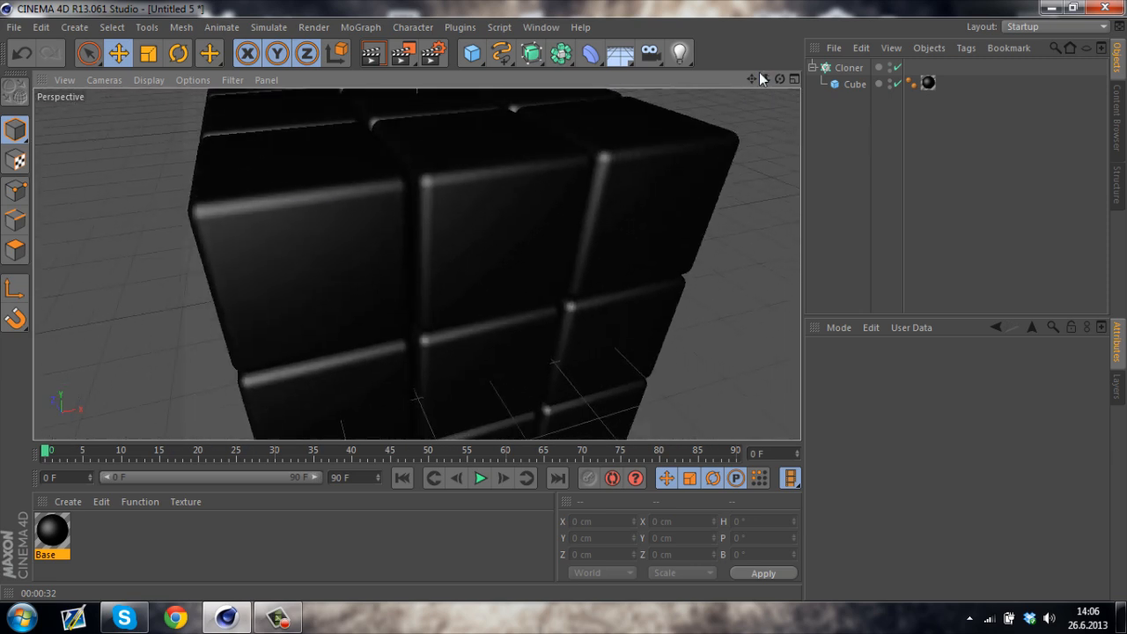
{"action": "mouse_move", "coordinate": [776, 83]}
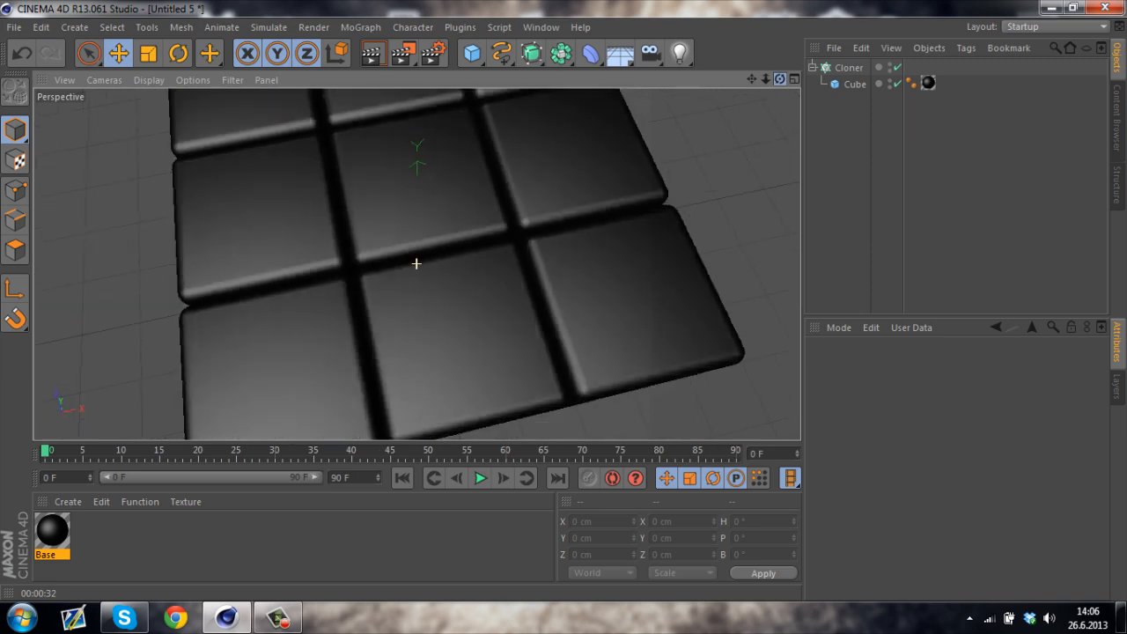
Step: Select all 27 pieces, Cube 0 through Cube 26, in the Object Manager
{"action": "left_click", "coordinate": [853, 84]}
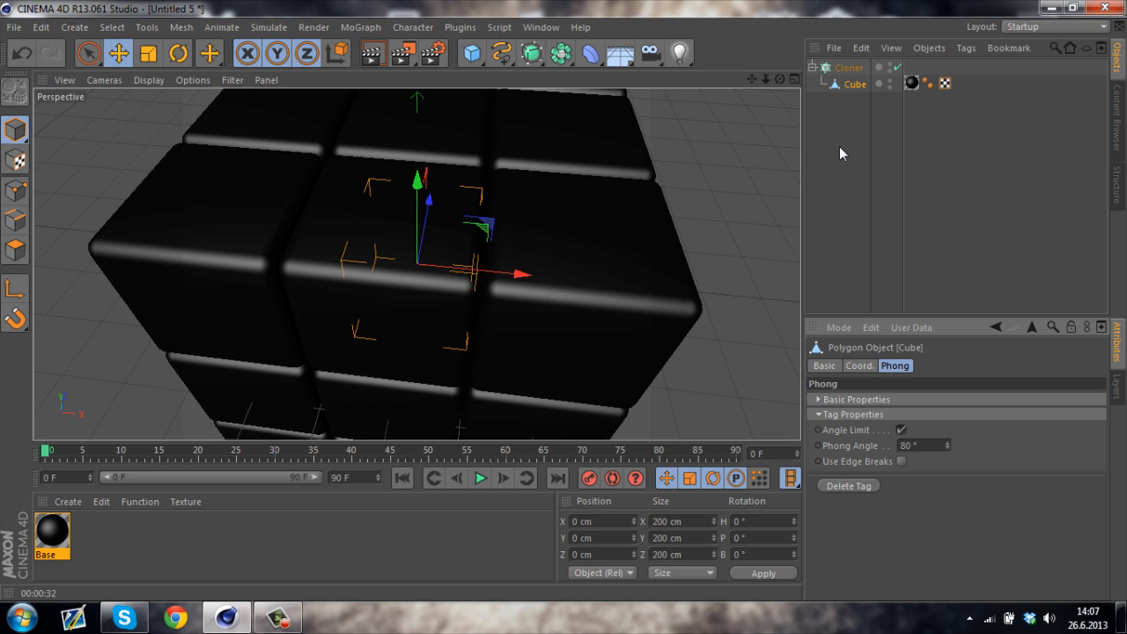
{"action": "left_click", "coordinate": [848, 67]}
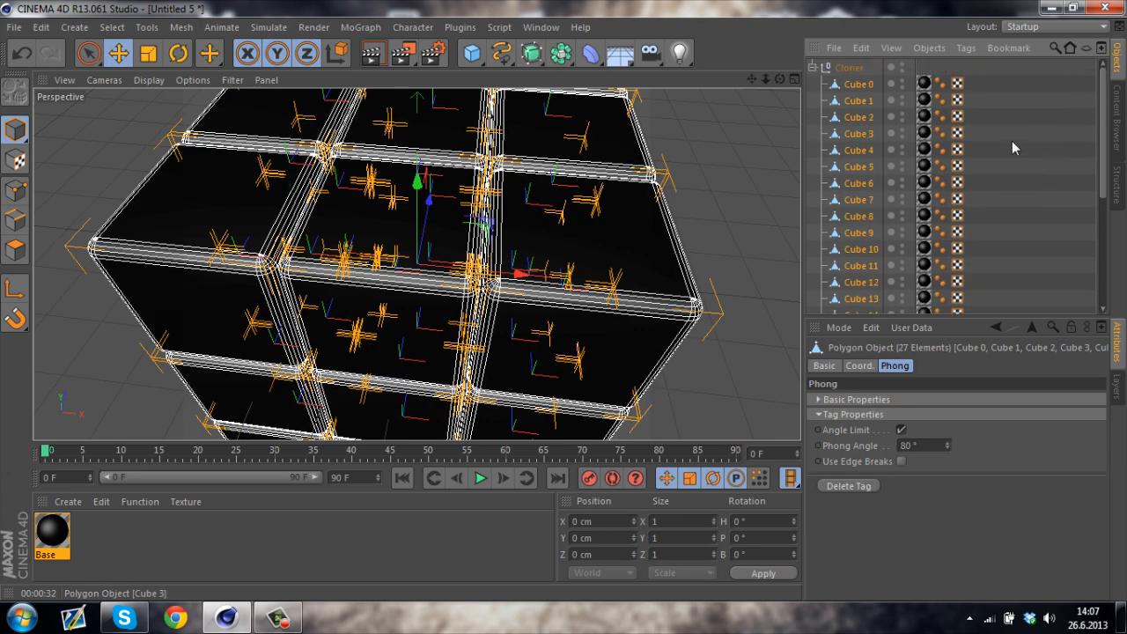
{"action": "left_click", "coordinate": [850, 67]}
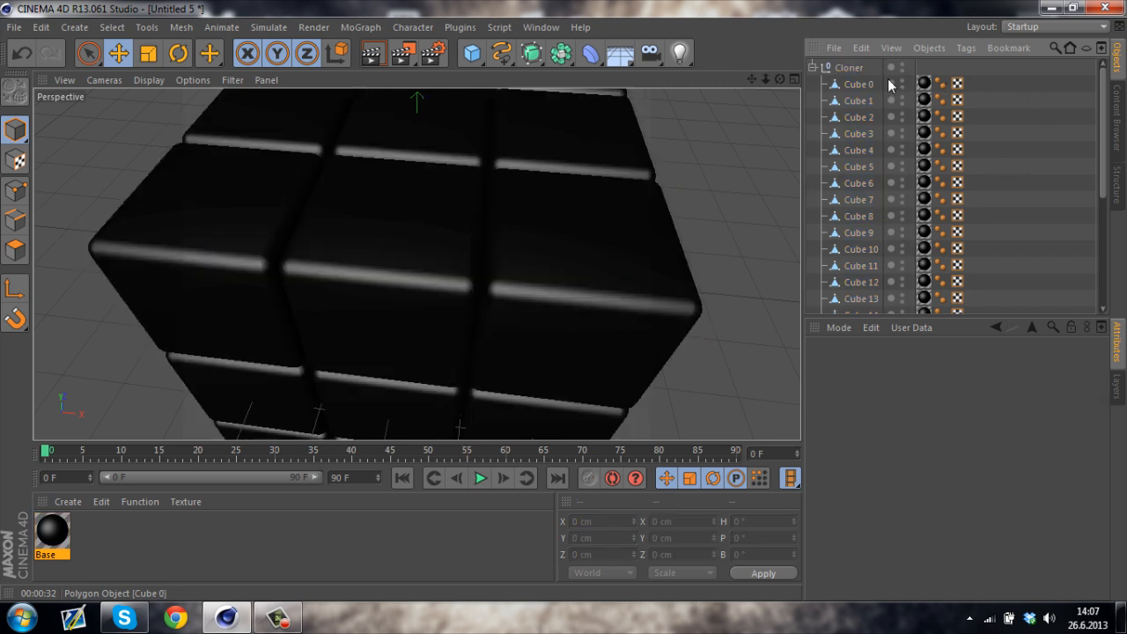
{"action": "mouse_move", "coordinate": [858, 88]}
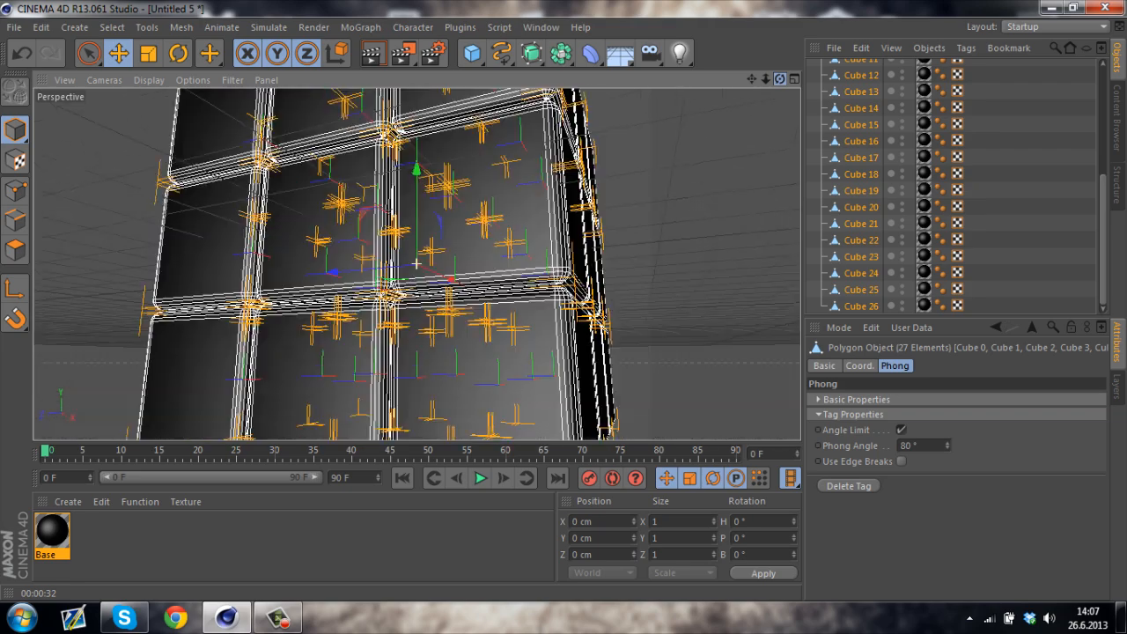
Step: Run Connect Objects + Delete on the selected cube pieces
{"action": "right_click", "coordinate": [859, 141]}
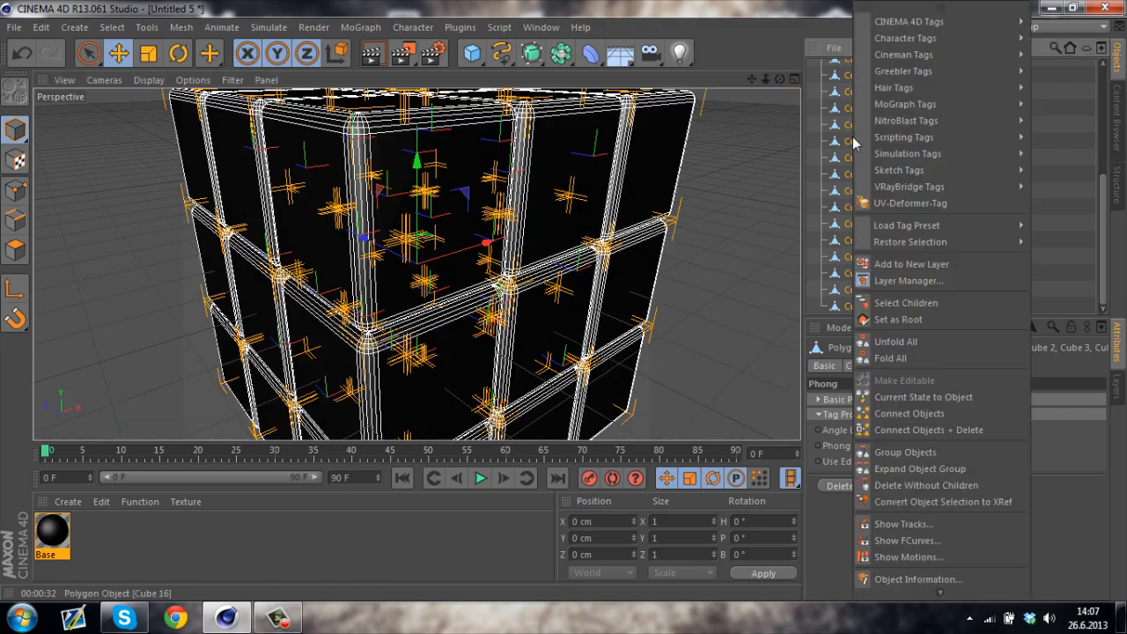
{"action": "mouse_move", "coordinate": [928, 430]}
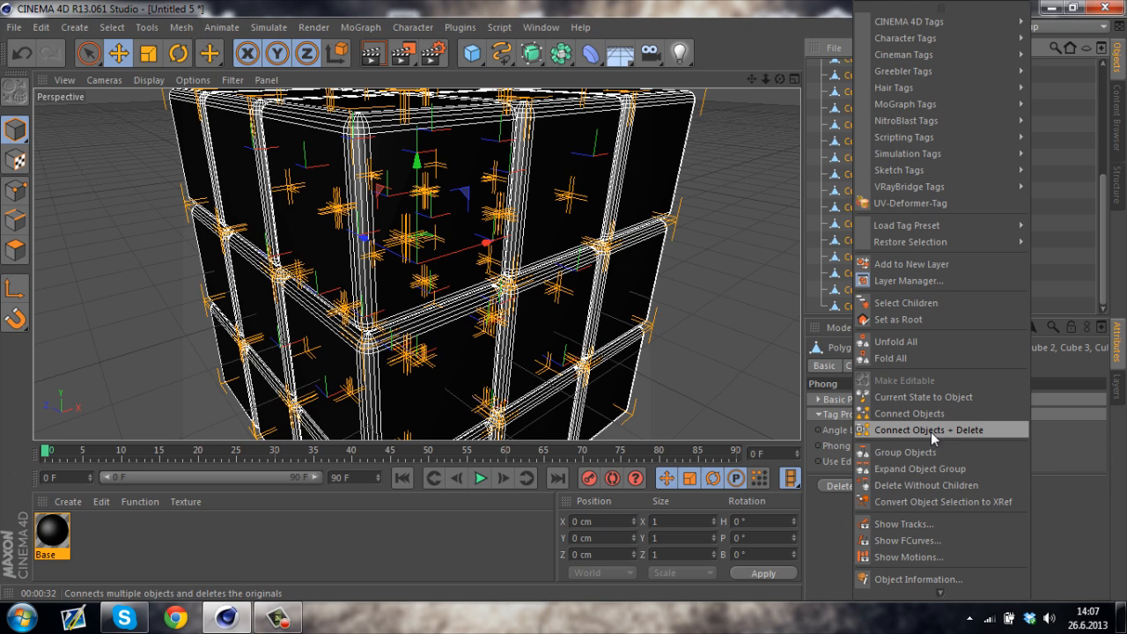
{"action": "left_click", "coordinate": [929, 430]}
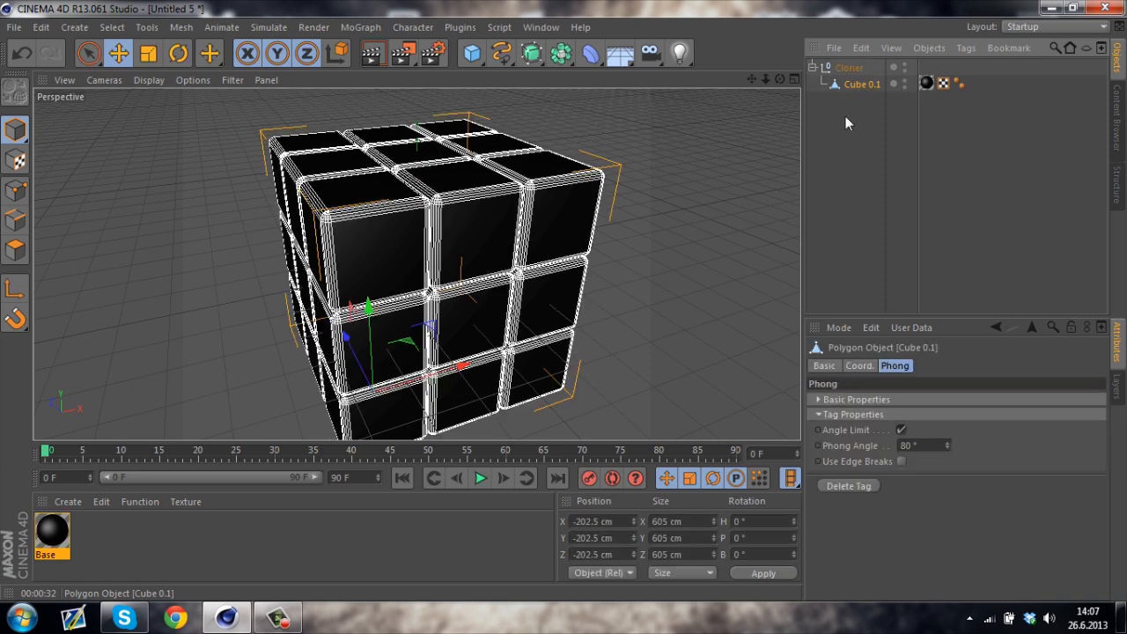
{"action": "mouse_move", "coordinate": [88, 86]}
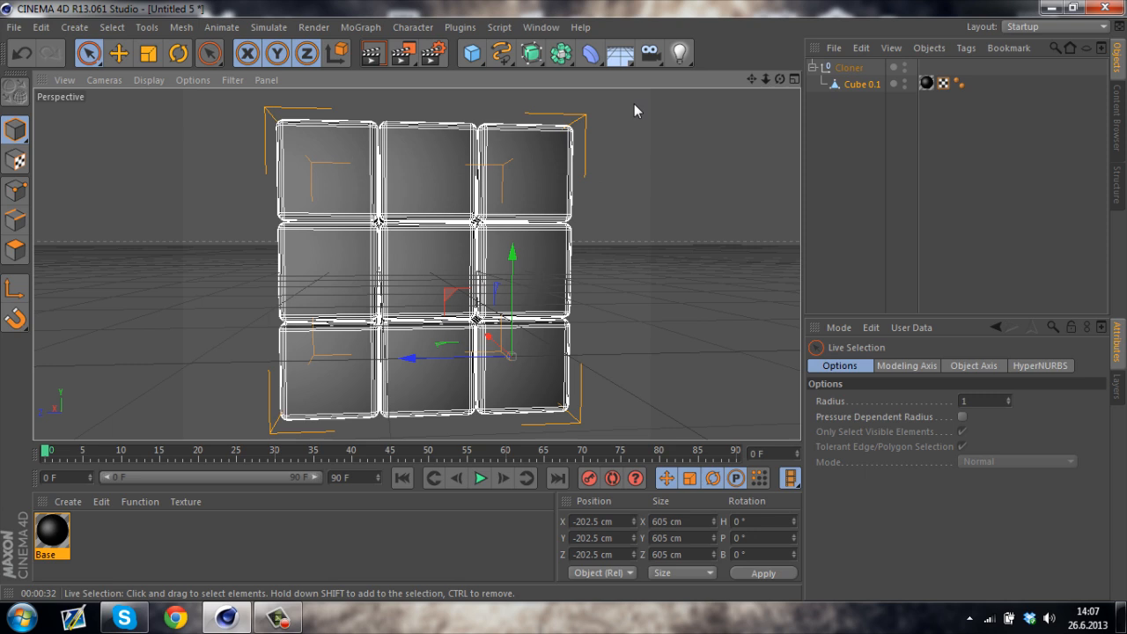
{"action": "mouse_move", "coordinate": [145, 296]}
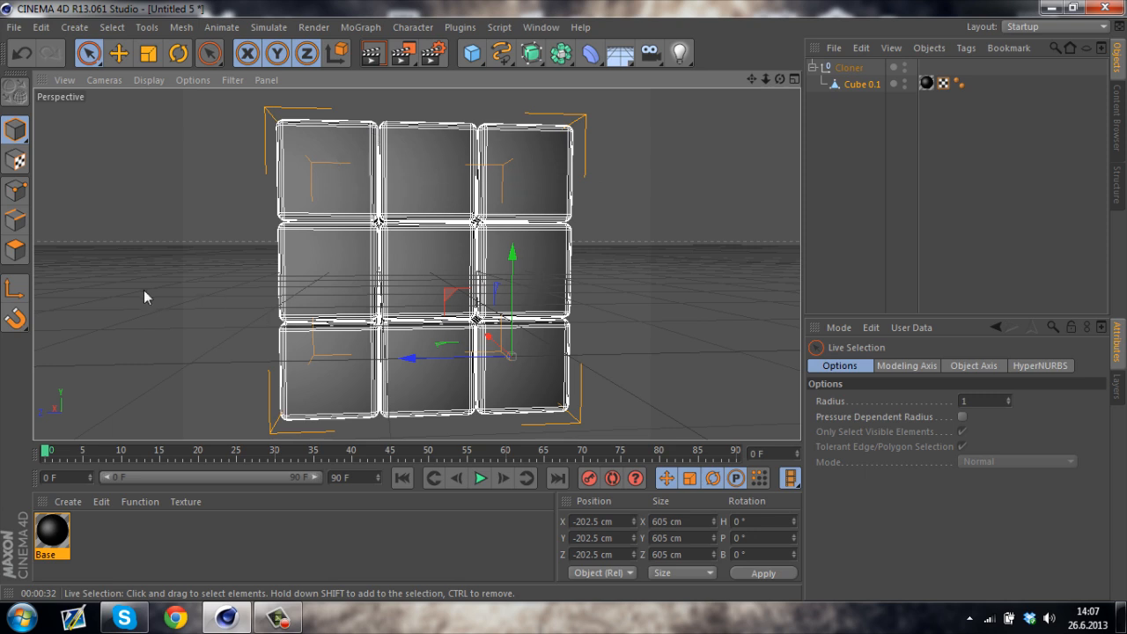
{"action": "mouse_move", "coordinate": [15, 255]}
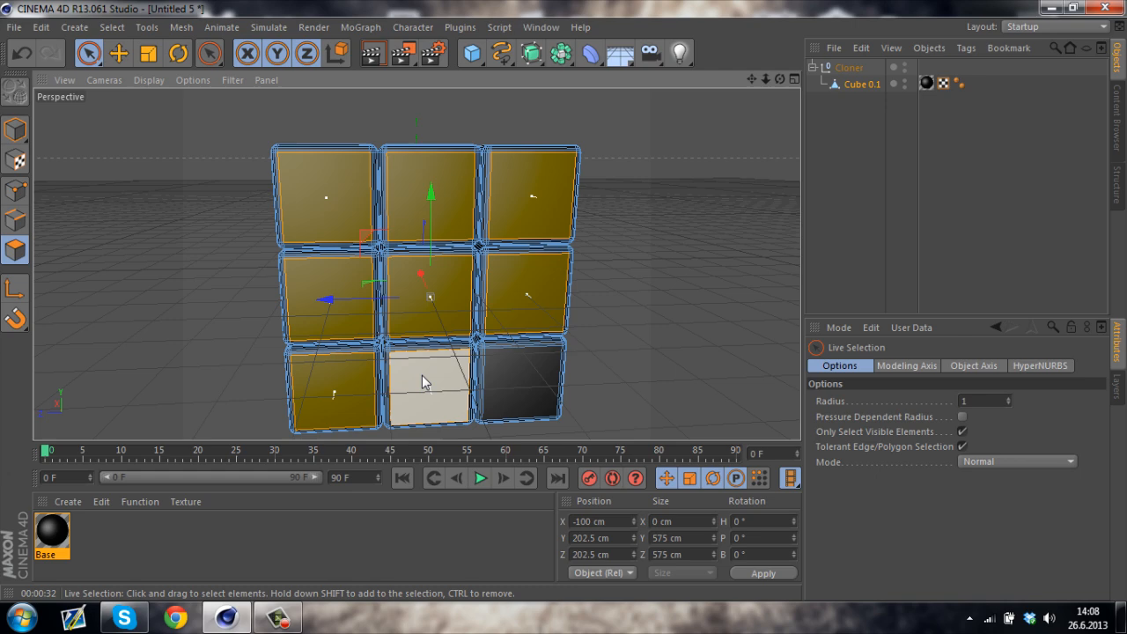
Step: Add the outer square faces on the top and sides to the polygon selection
{"action": "left_click_drag", "start_coordinate": [427, 379], "coordinate": [356, 132]}
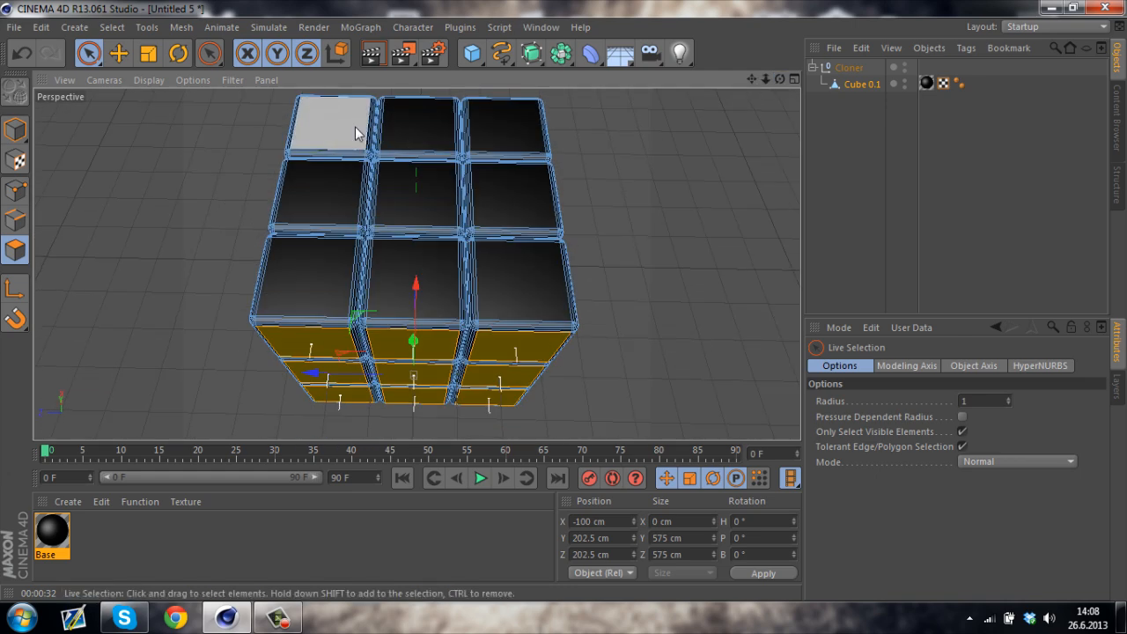
{"action": "left_click", "coordinate": [416, 191]}
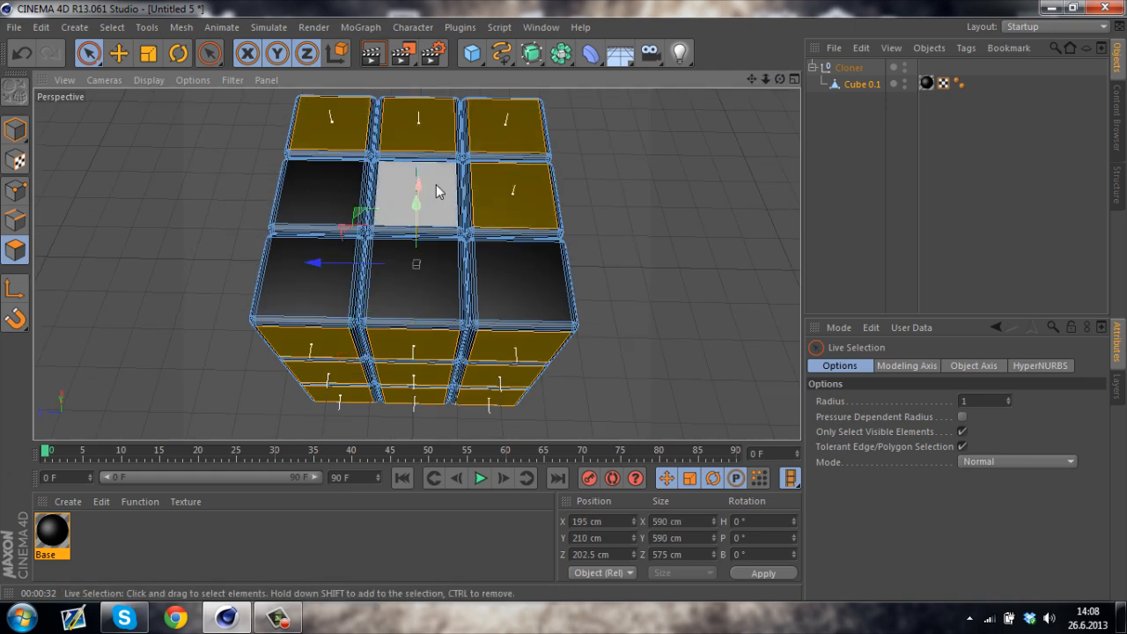
{"action": "left_click", "coordinate": [528, 295]}
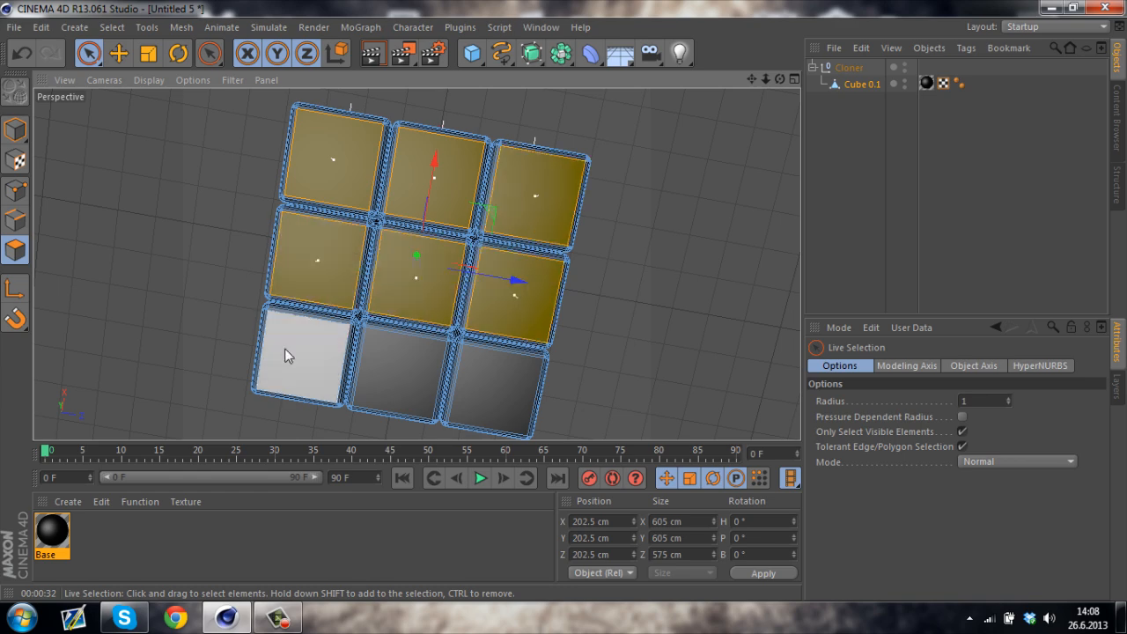
{"action": "left_click", "coordinate": [295, 361]}
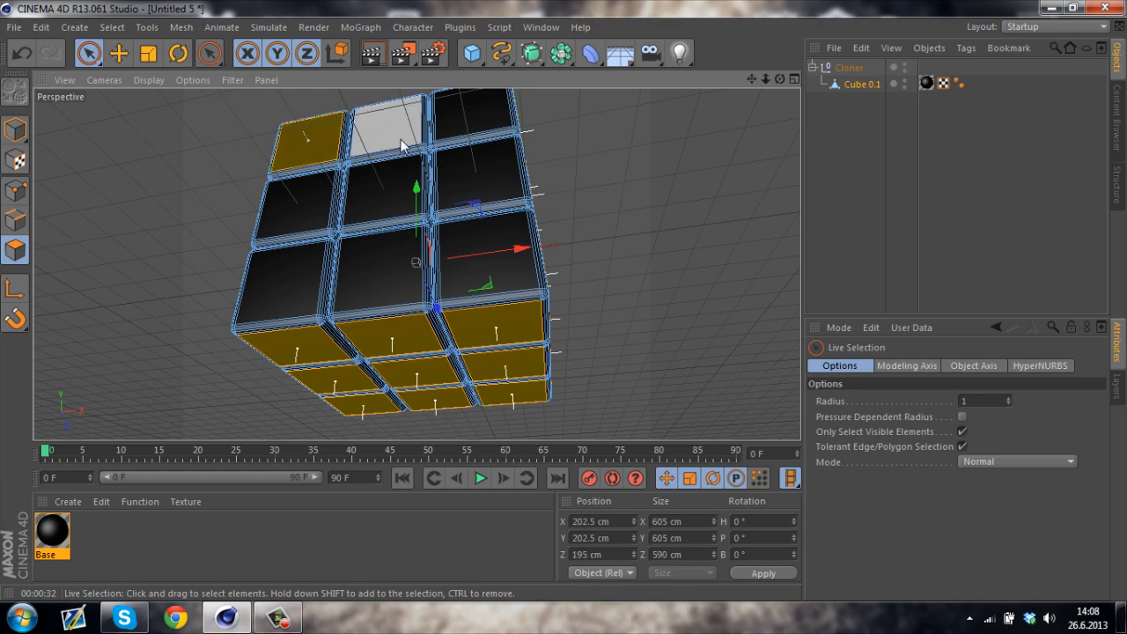
{"action": "left_click", "coordinate": [282, 282]}
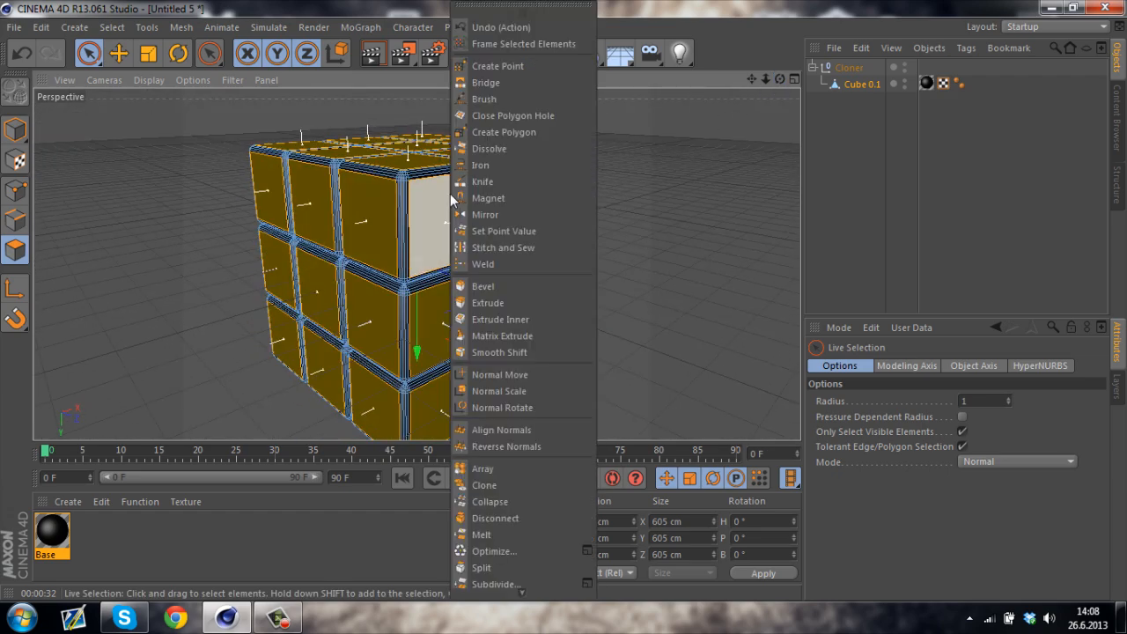
Step: Inset the selected faces with Extrude Inner at a 2.5 cm offset
{"action": "left_click", "coordinate": [500, 319]}
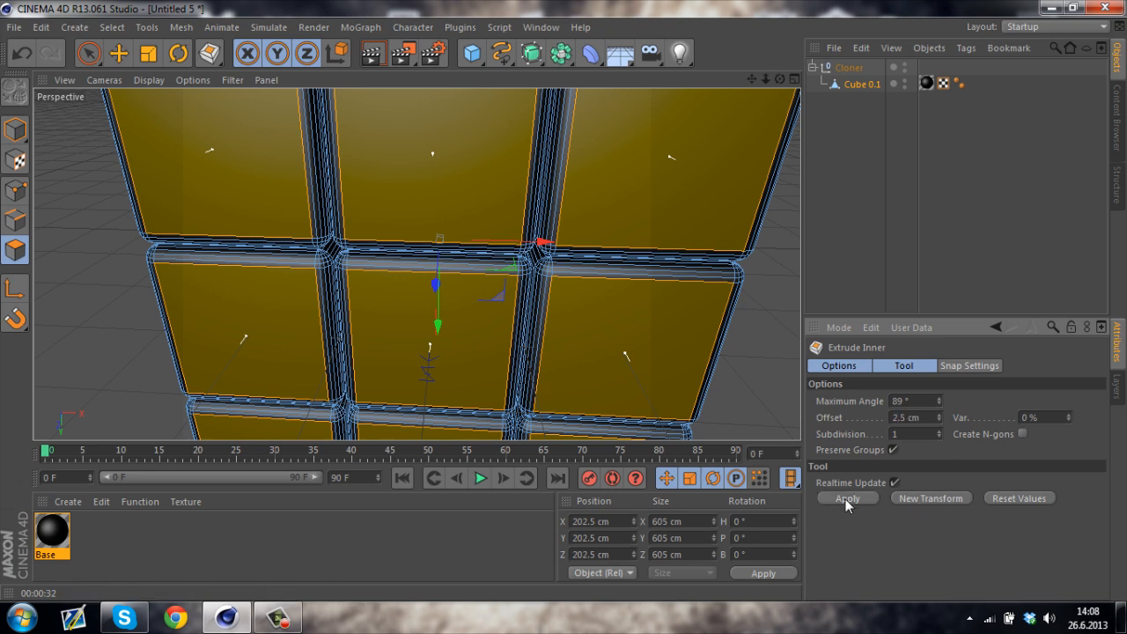
{"action": "left_click", "coordinate": [845, 497]}
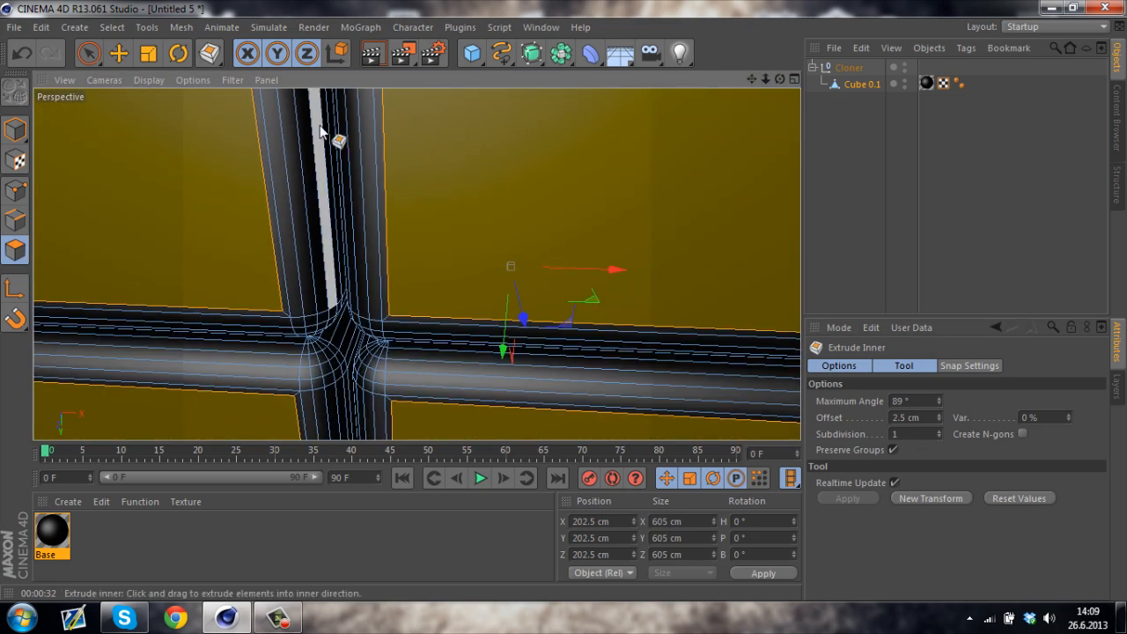
{"action": "left_click", "coordinate": [21, 53]}
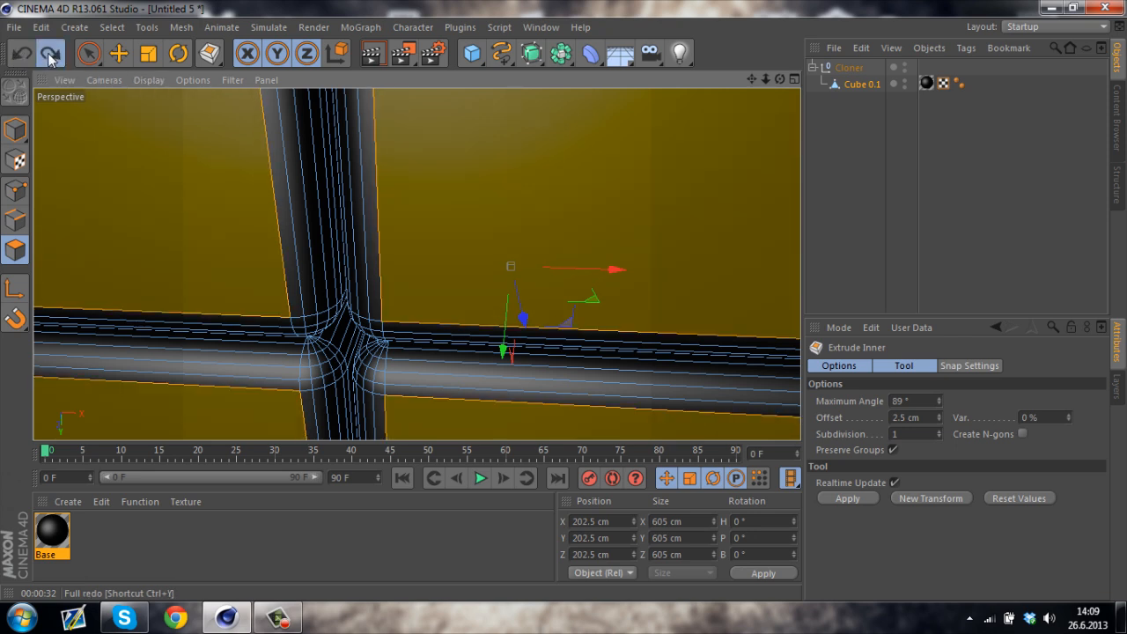
{"action": "left_click", "coordinate": [50, 54]}
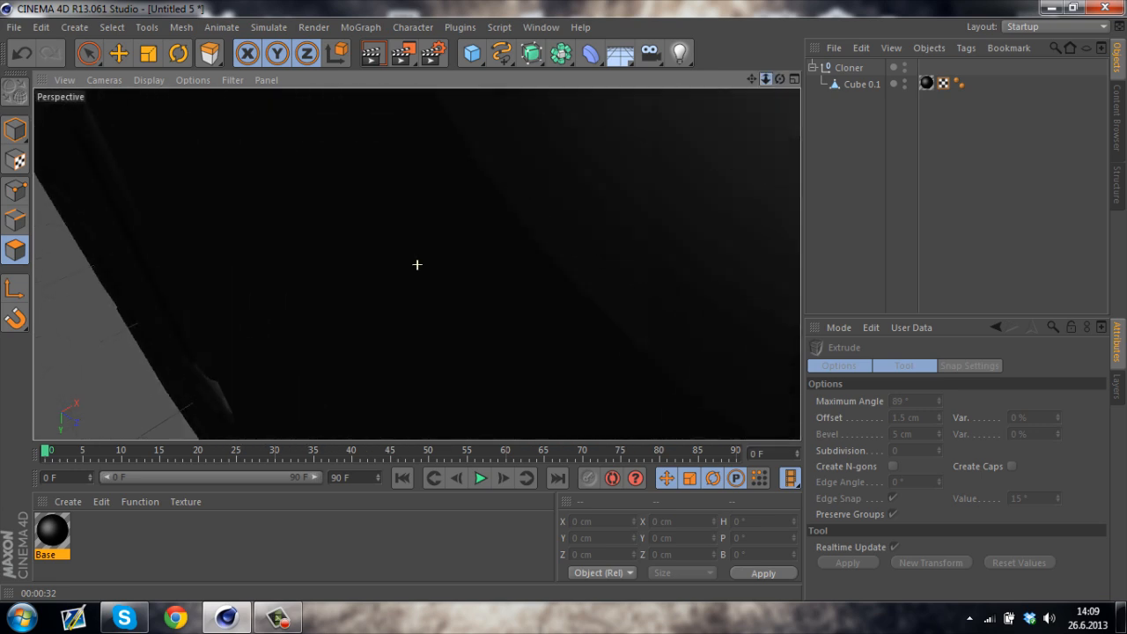
Step: Extrude the inset sticker faces outward by 1.5 cm
{"action": "left_click_drag", "start_coordinate": [417, 264], "coordinate": [264, 141]}
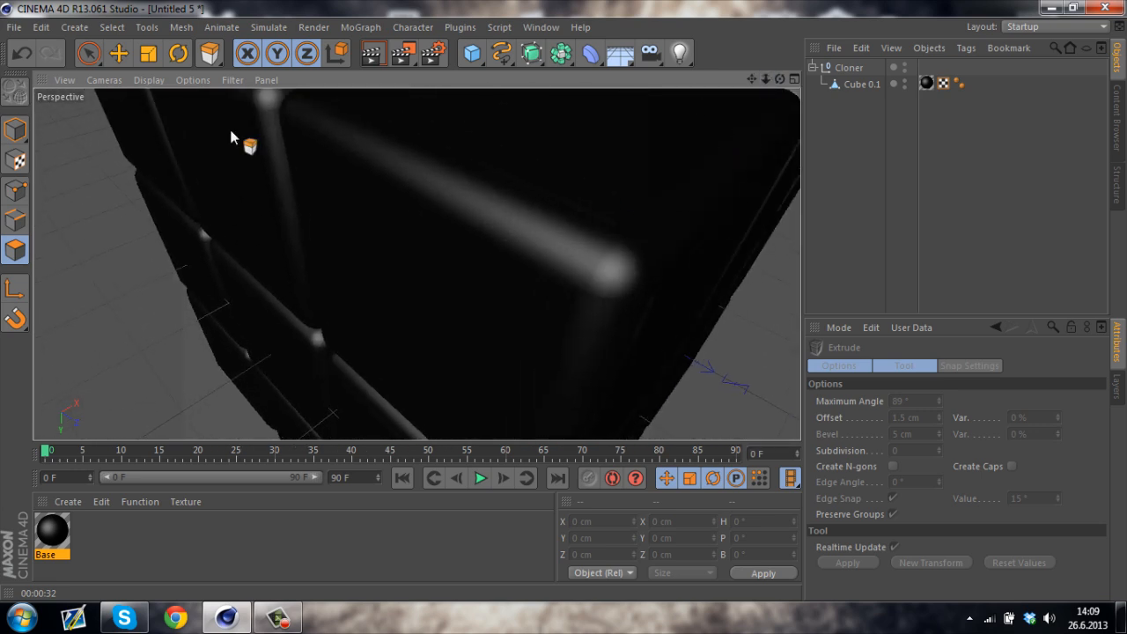
{"action": "left_click", "coordinate": [21, 54]}
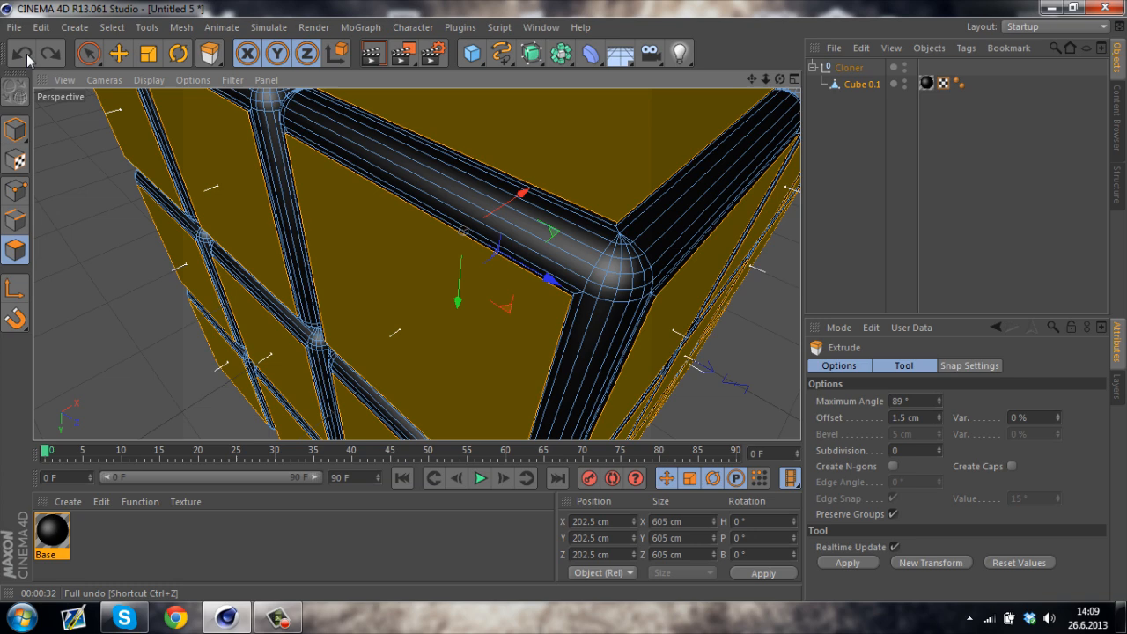
{"action": "left_click_drag", "start_coordinate": [502, 202], "coordinate": [573, 225]}
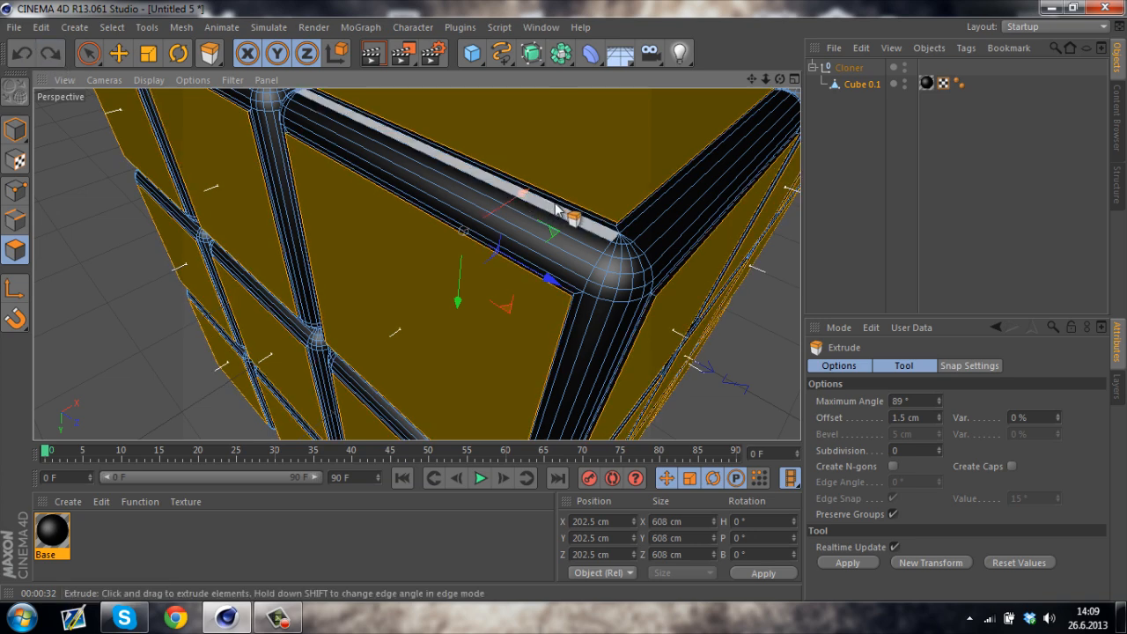
{"action": "left_click", "coordinate": [22, 52]}
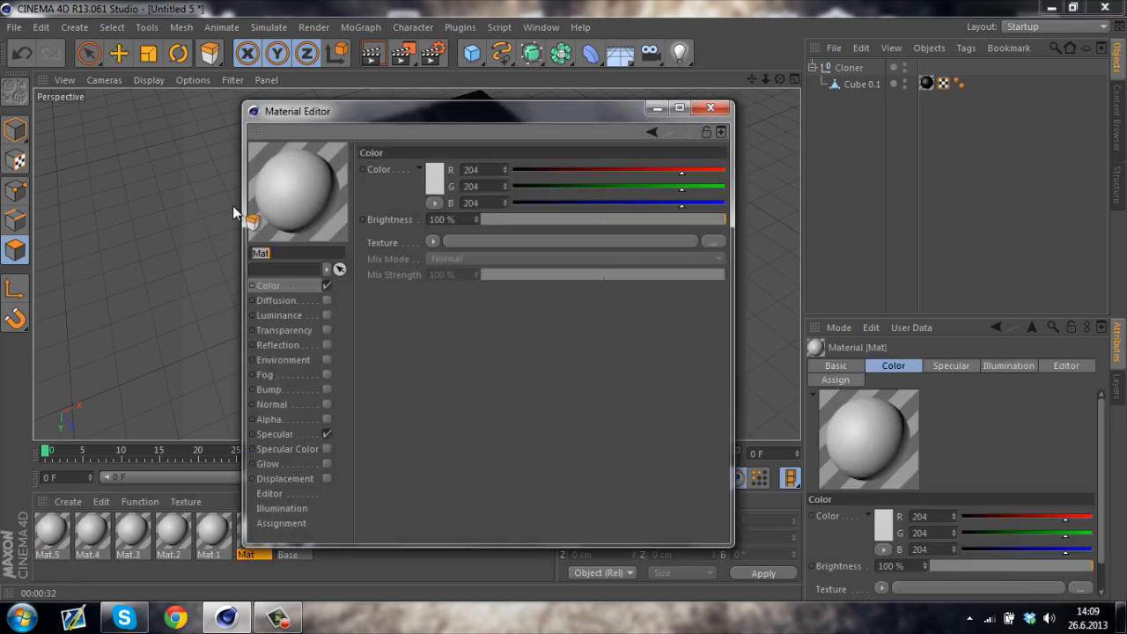
Step: Name the first material White with a near-white colour, and colour the next yellow
{"action": "type", "text": "White"}
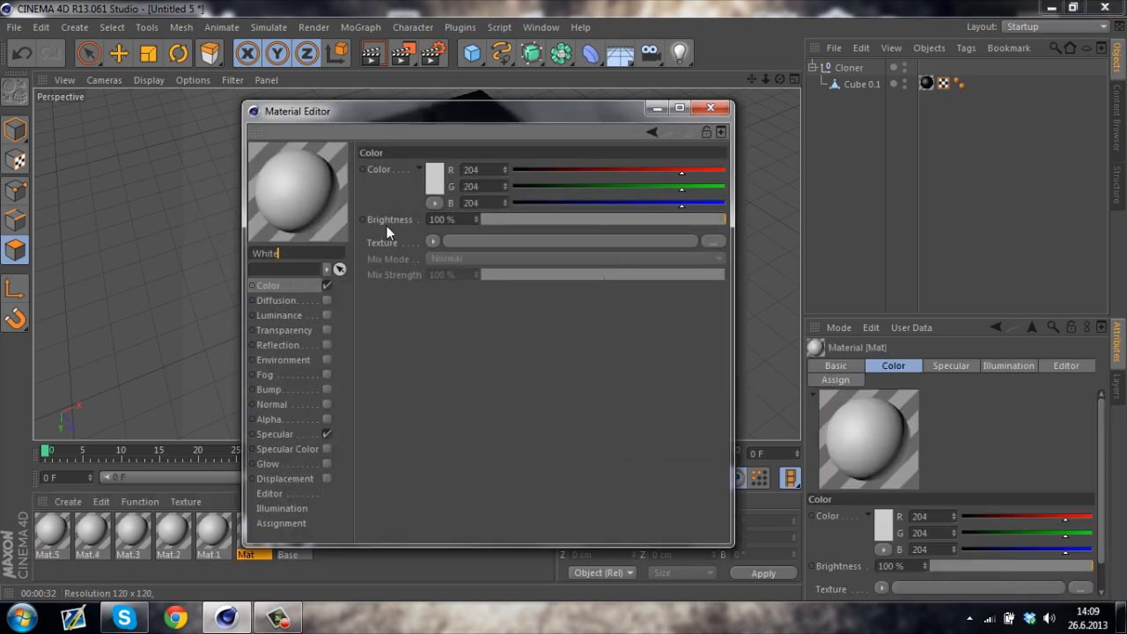
{"action": "left_click", "coordinate": [434, 181]}
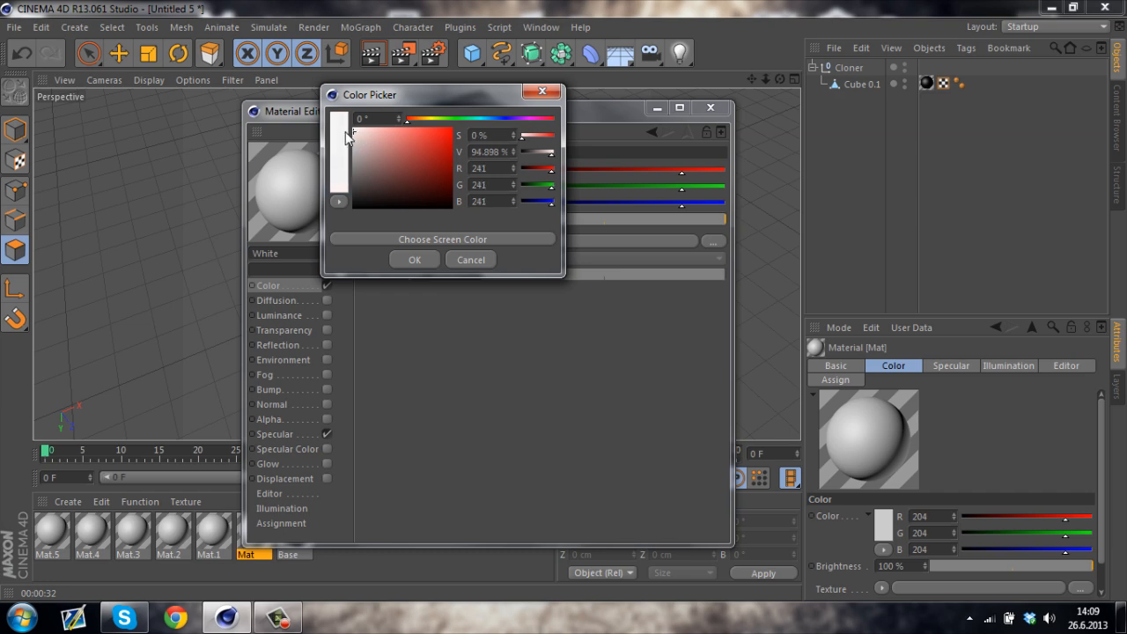
{"action": "left_click", "coordinate": [414, 258]}
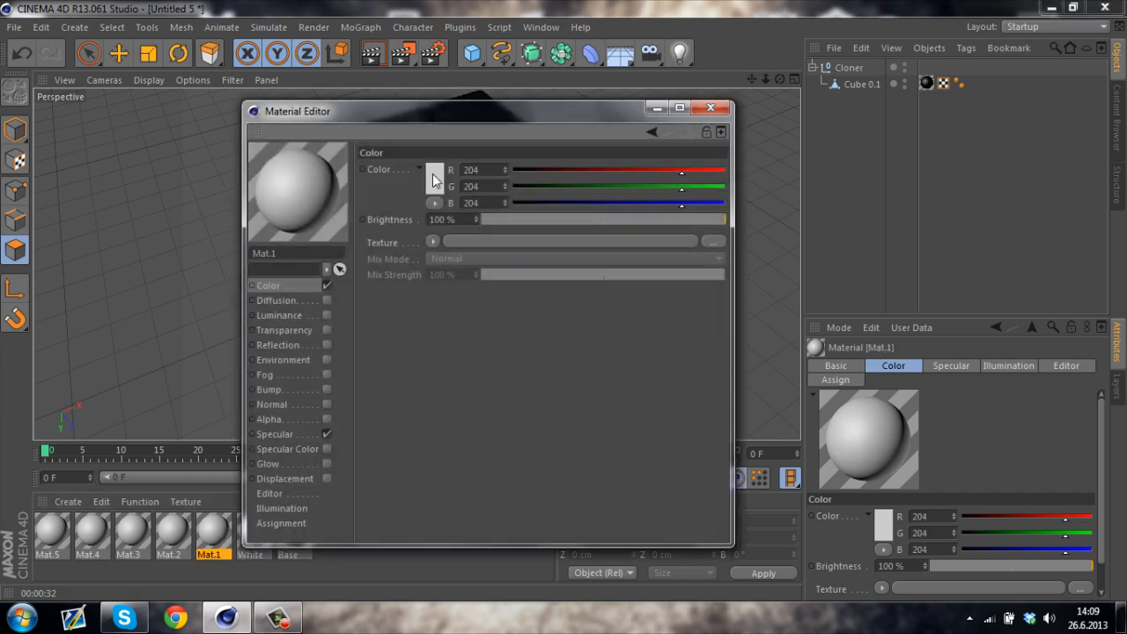
{"action": "left_click", "coordinate": [434, 179]}
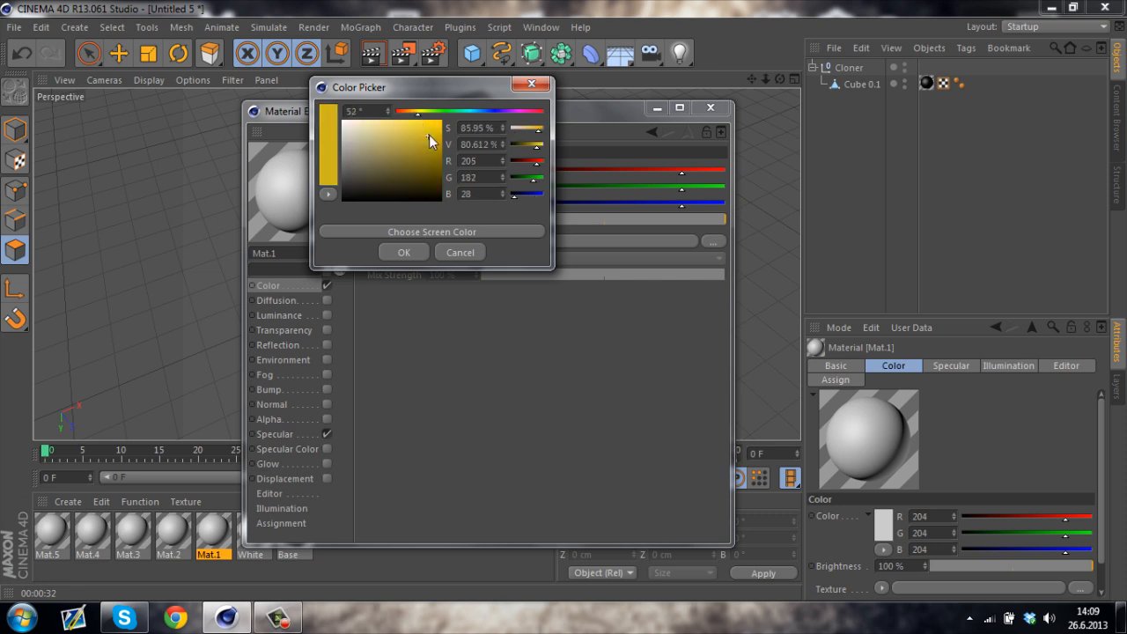
{"action": "left_click", "coordinate": [403, 252]}
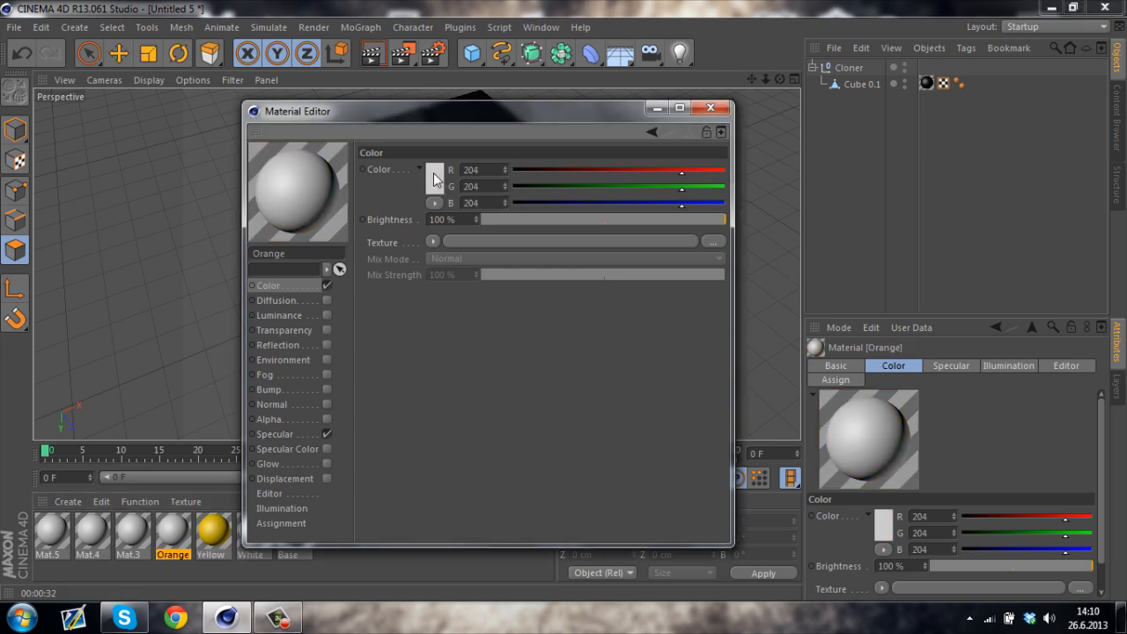
Step: Give the Orange, Red and Mat.4 materials orange, red and green colours
{"action": "left_click", "coordinate": [433, 169]}
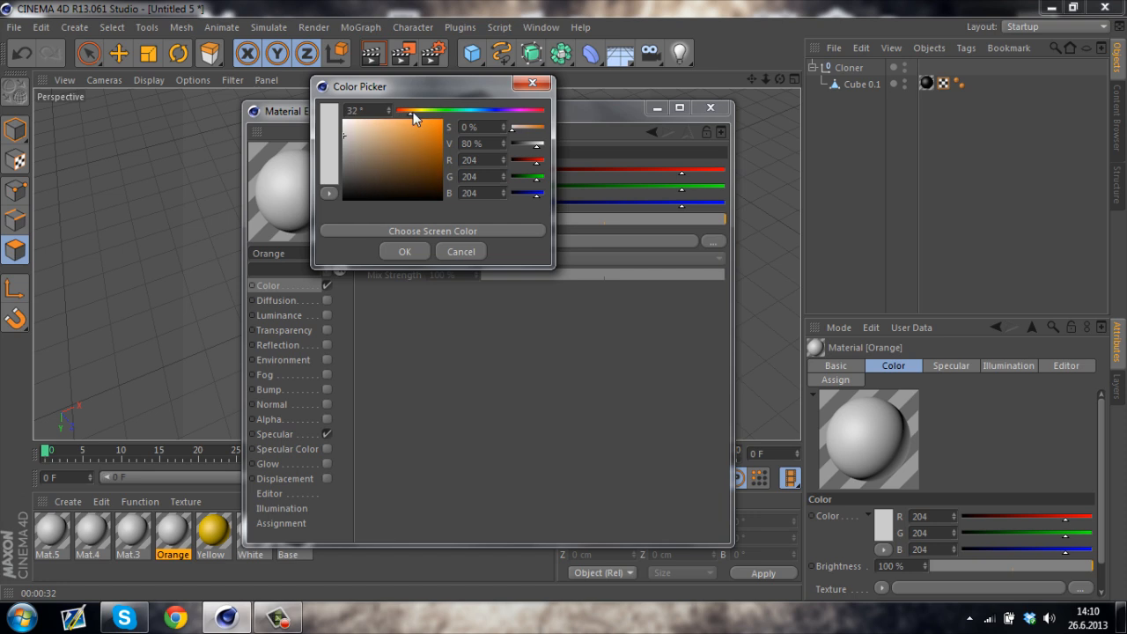
{"action": "left_click", "coordinate": [427, 135]}
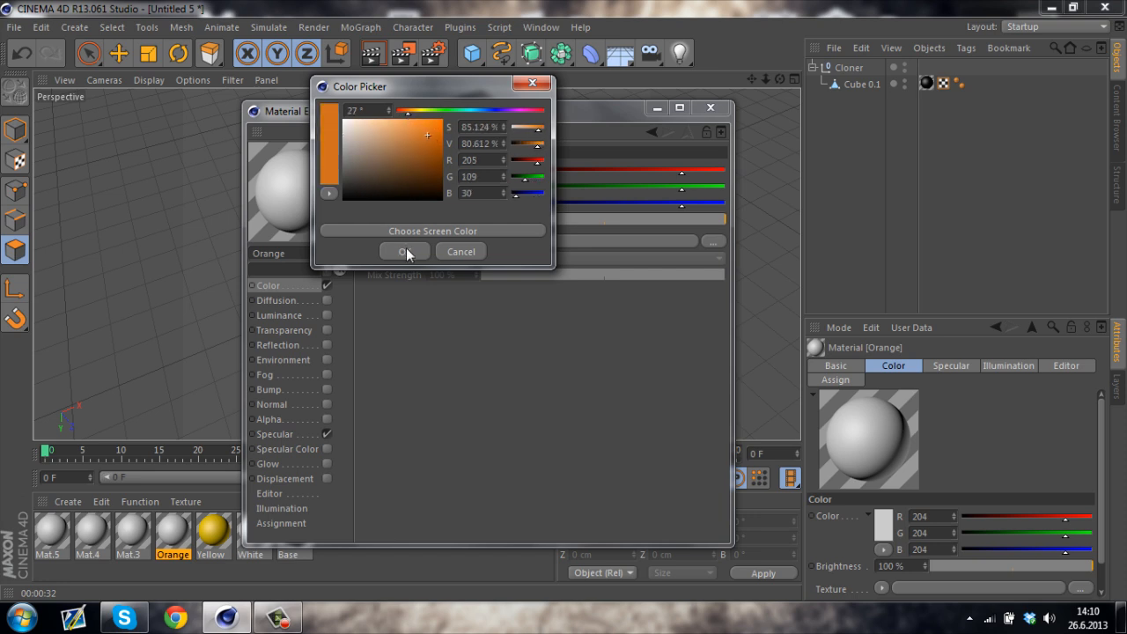
{"action": "left_click", "coordinate": [404, 251]}
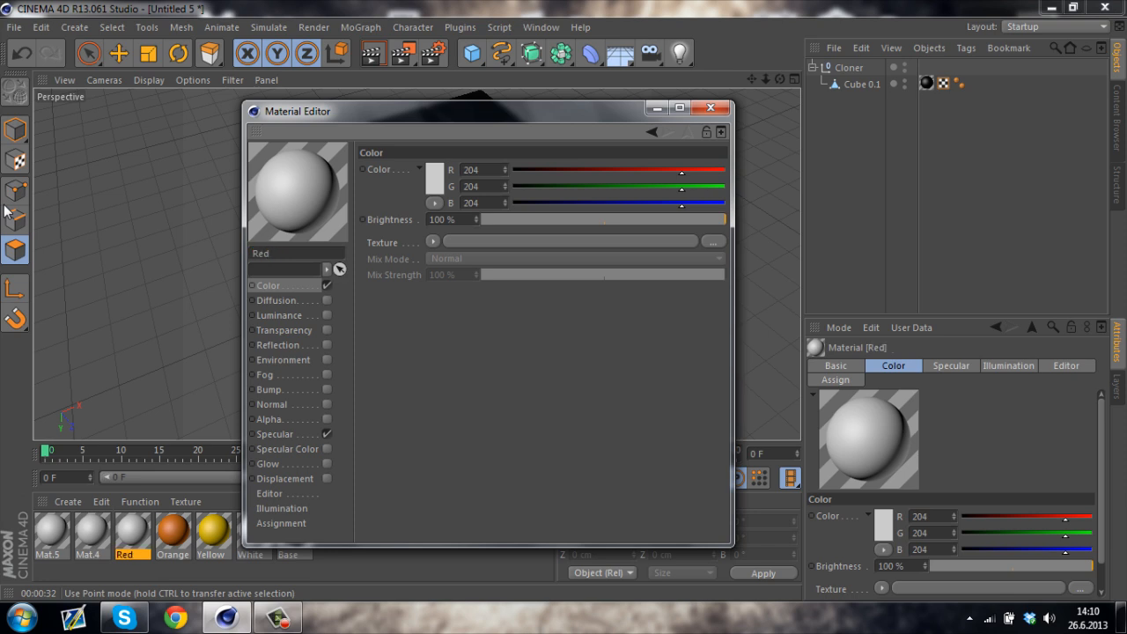
{"action": "left_click", "coordinate": [433, 178]}
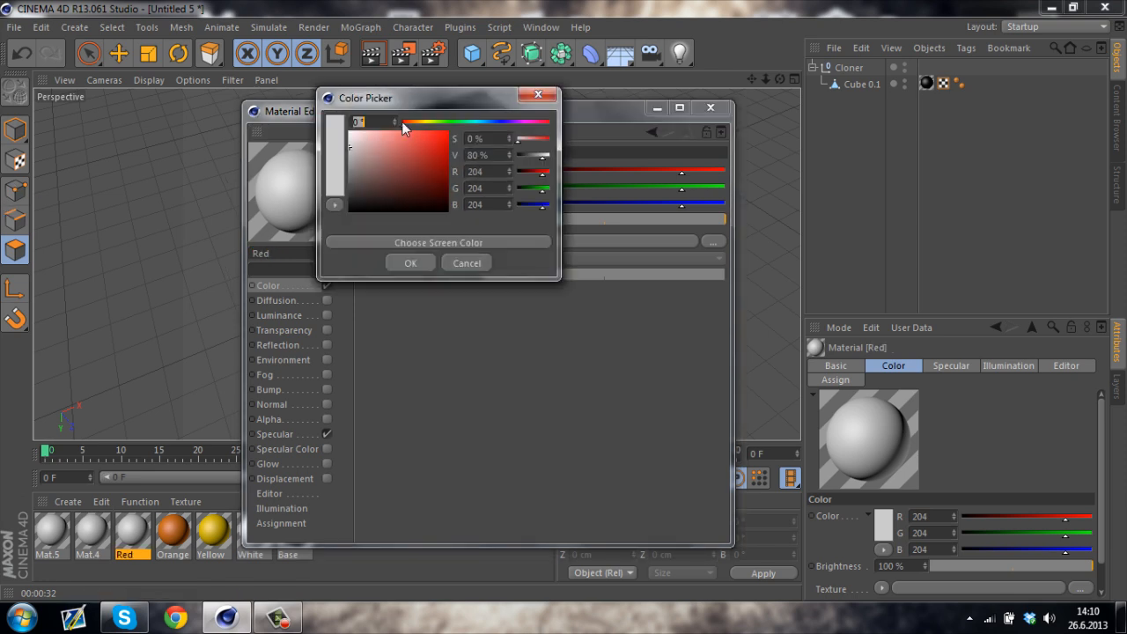
{"action": "left_click", "coordinate": [409, 262]}
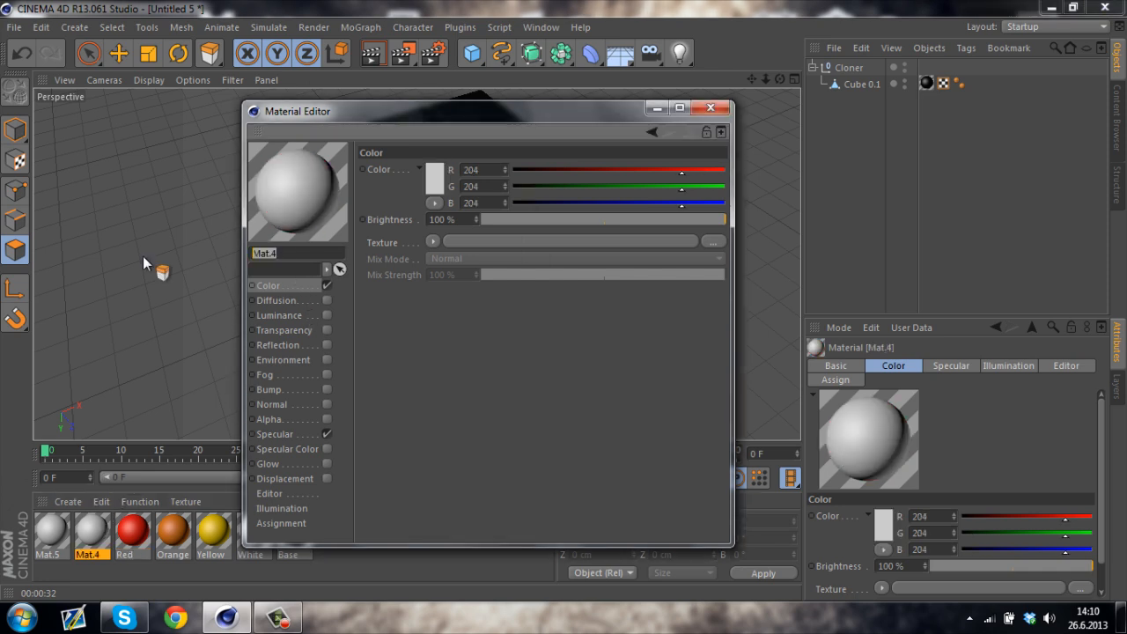
{"action": "left_click", "coordinate": [433, 179]}
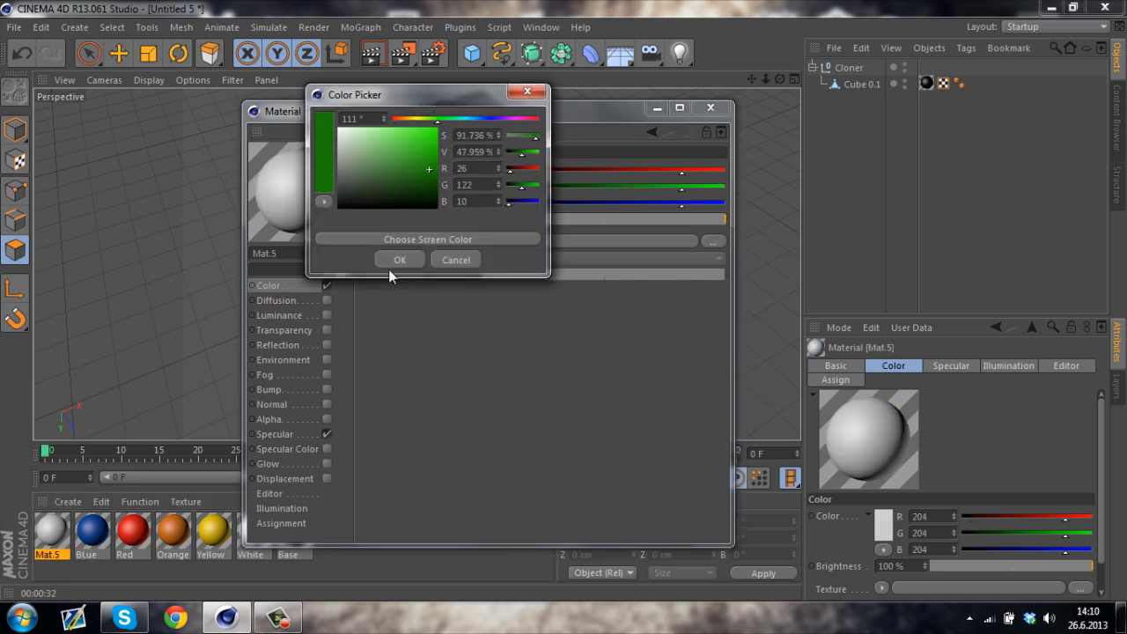
{"action": "left_click", "coordinate": [398, 258]}
{"action": "type", "text": "Green"}
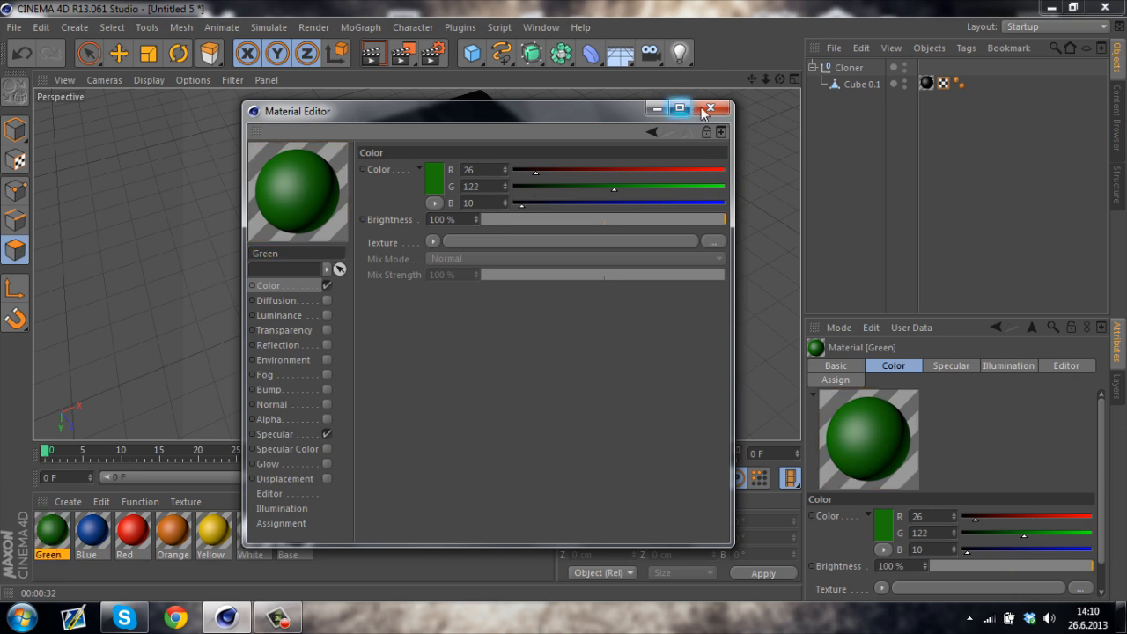
{"action": "left_click", "coordinate": [711, 108]}
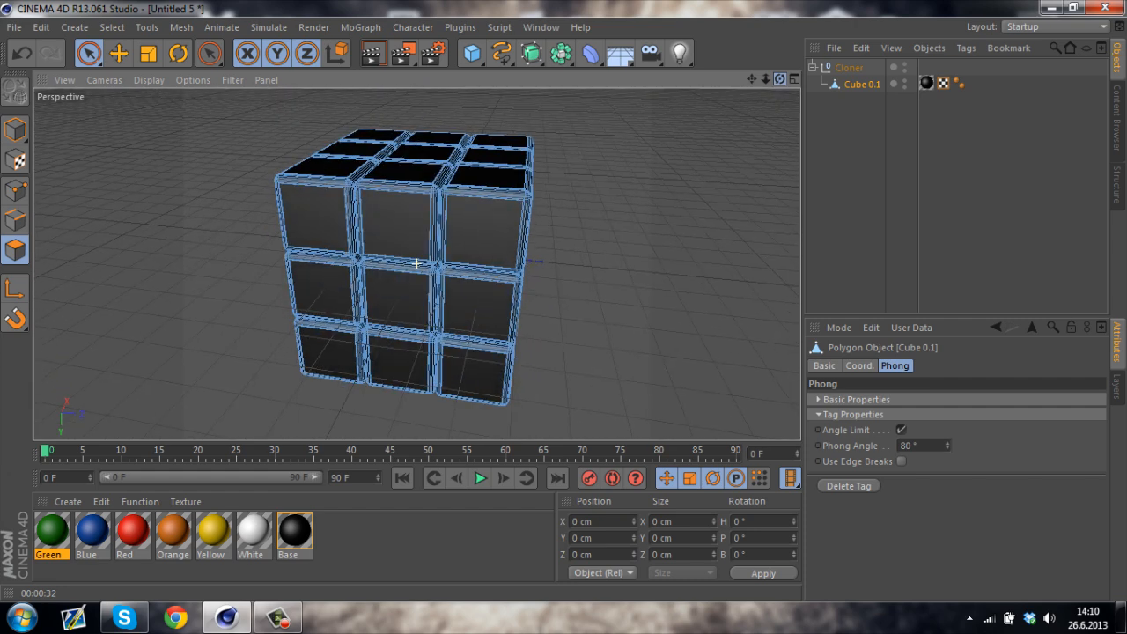
Step: Orbit and tilt the view to look down onto the cube's top face
{"action": "left_click_drag", "start_coordinate": [414, 264], "coordinate": [414, 237]}
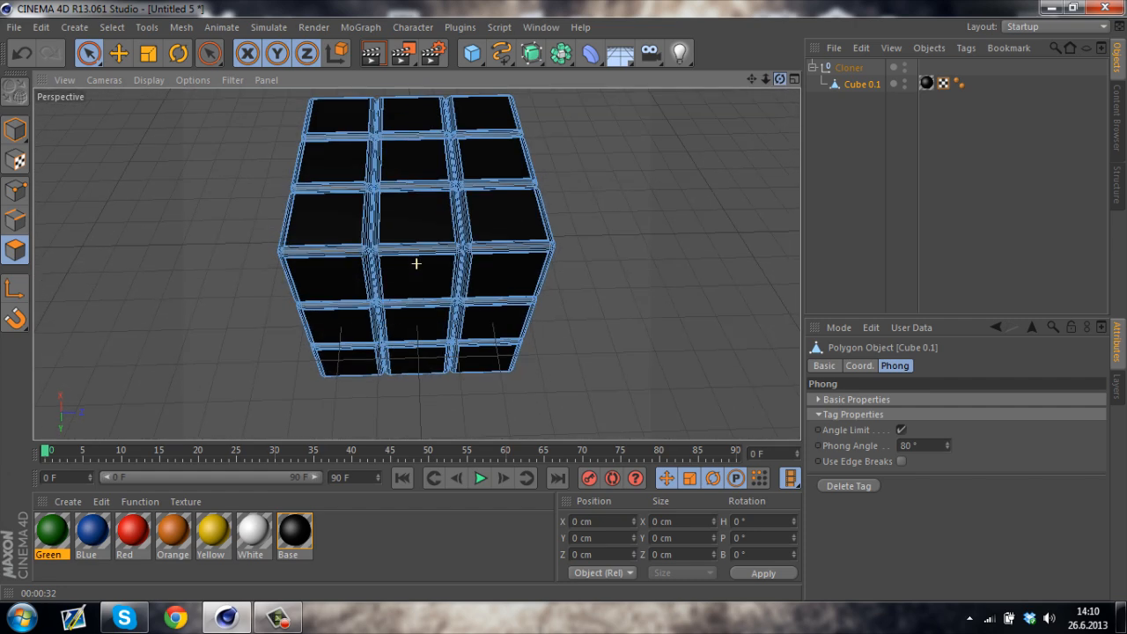
{"action": "left_click_drag", "start_coordinate": [417, 264], "coordinate": [416, 220]}
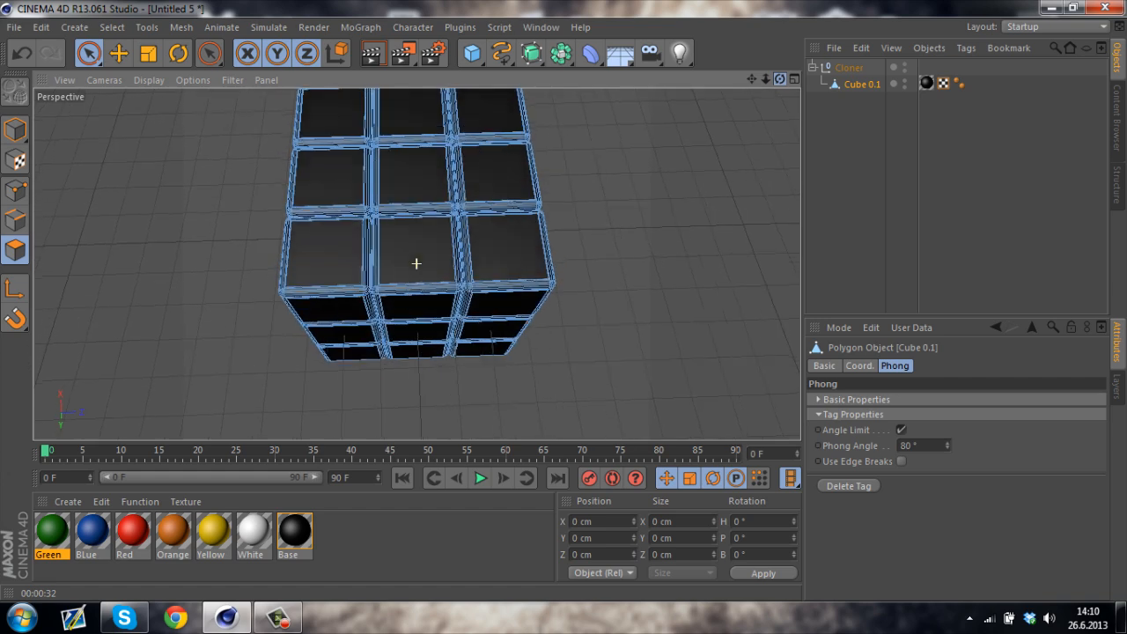
{"action": "left_click_drag", "start_coordinate": [417, 264], "coordinate": [360, 128]}
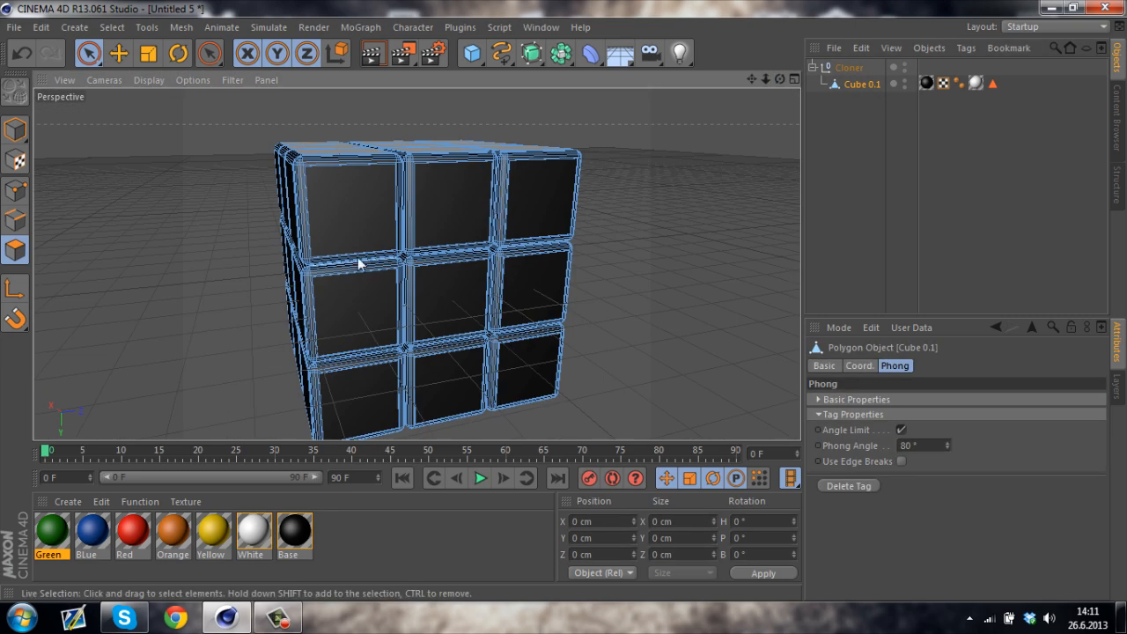
Step: Pick the front face's top-left sticker, then undo the yellow material covering the cube
{"action": "left_click", "coordinate": [348, 202]}
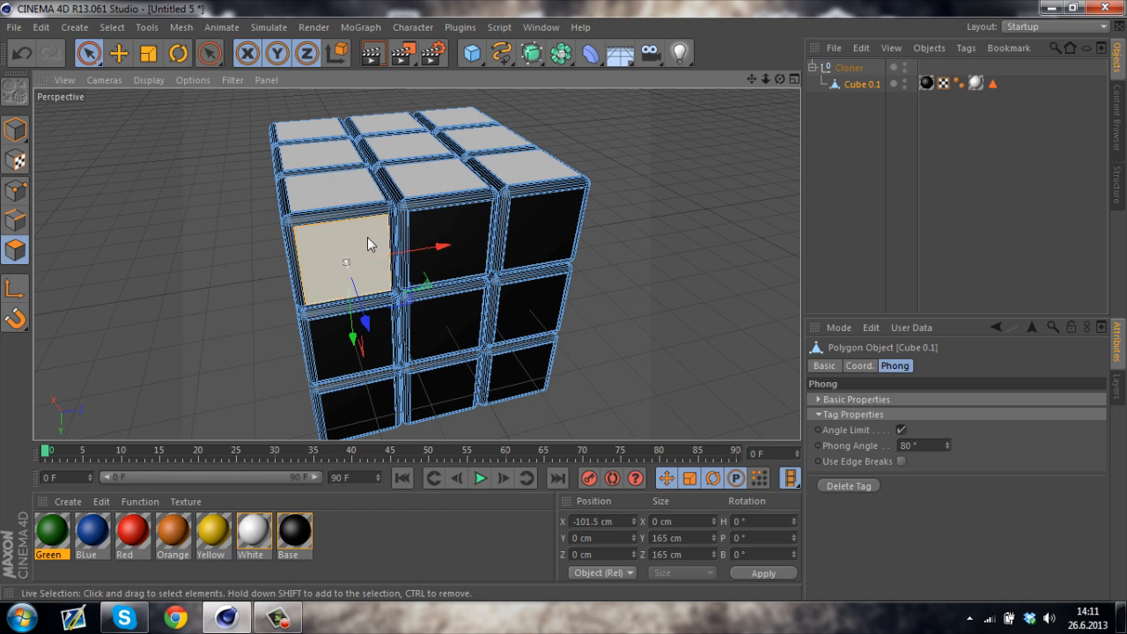
{"action": "mouse_move", "coordinate": [355, 223]}
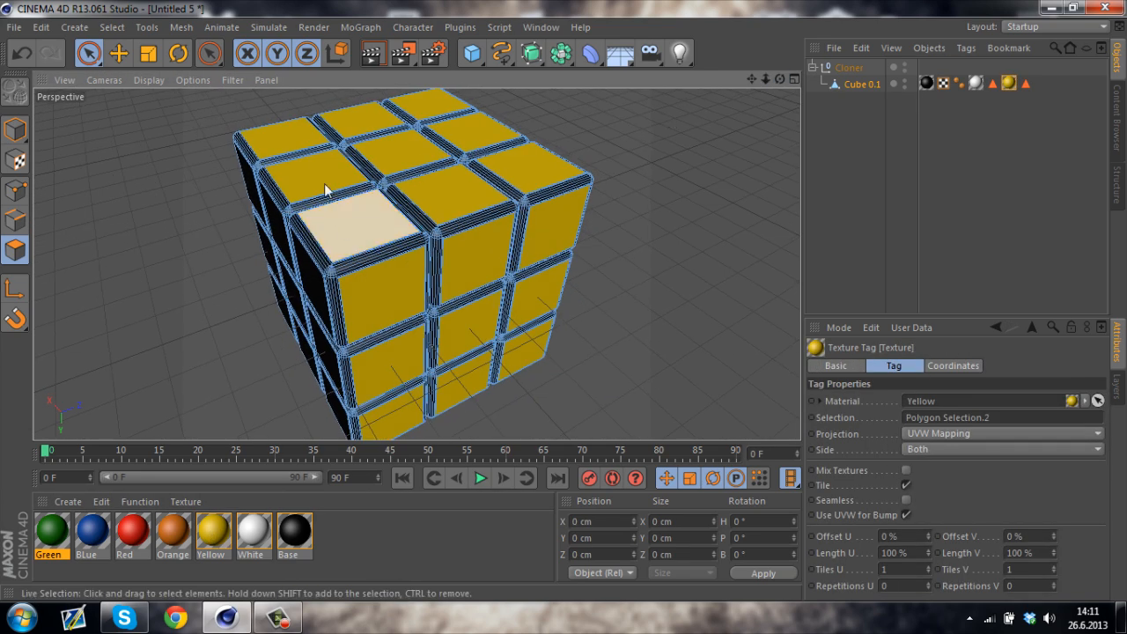
{"action": "key", "text": "ctrl+z"}
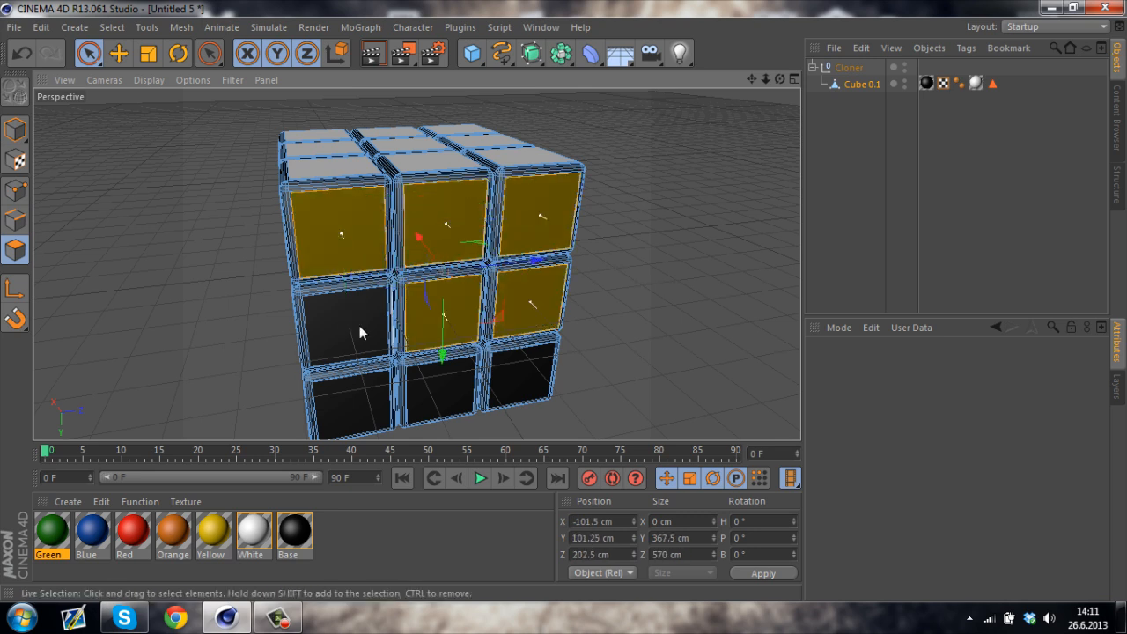
Step: Select front-face stickers, orbit to another side, and apply the Blue material there
{"action": "left_click", "coordinate": [444, 392]}
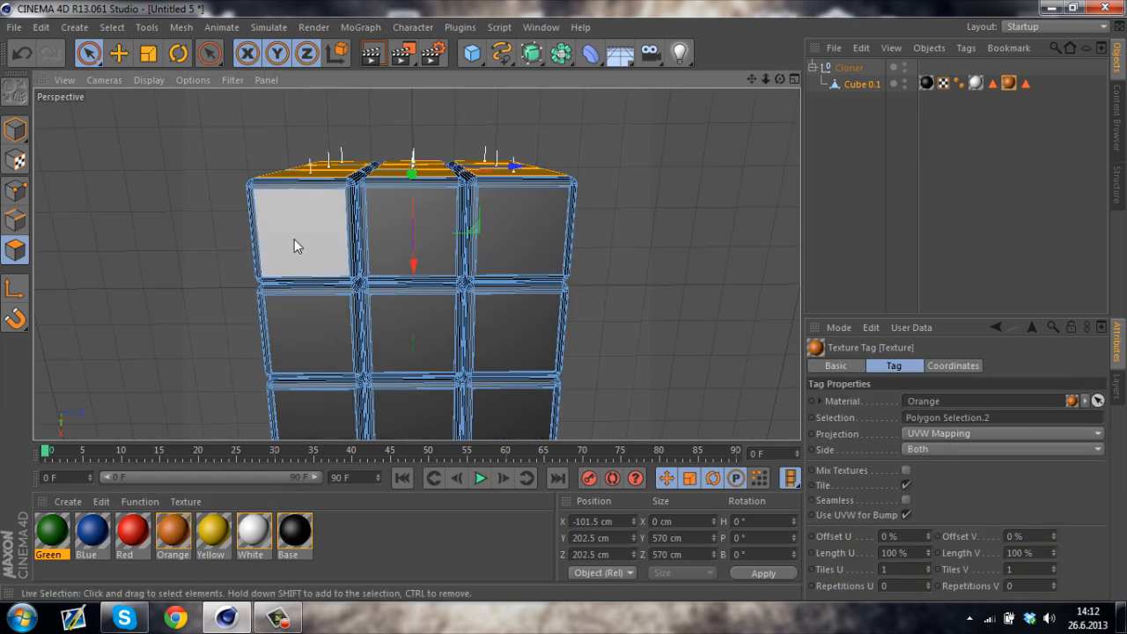
{"action": "left_click", "coordinate": [431, 352]}
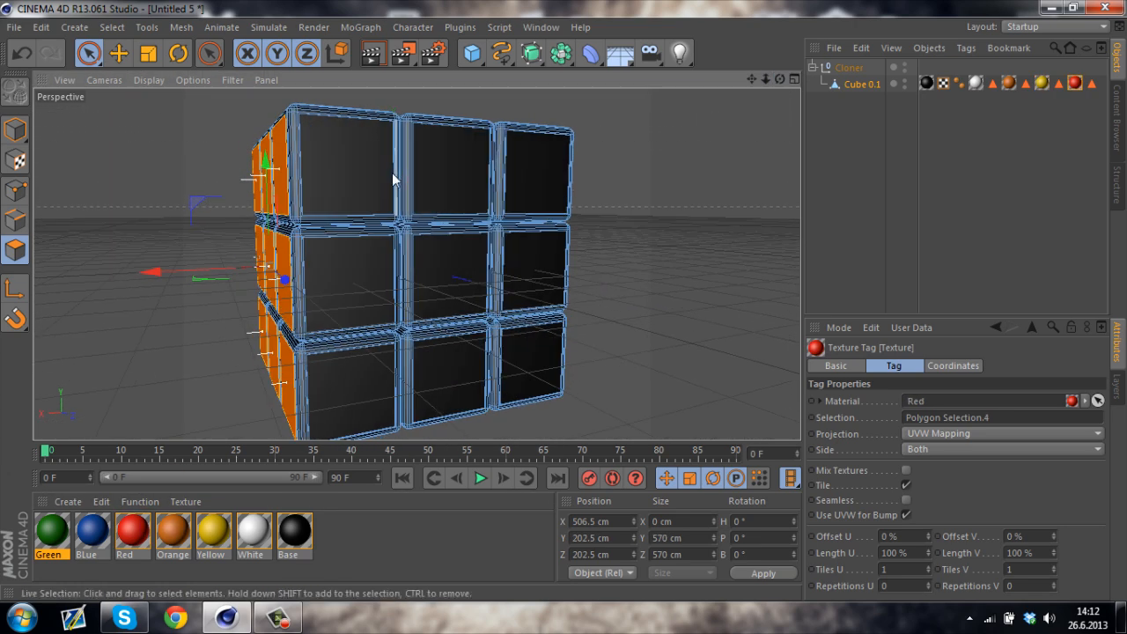
{"action": "left_click_drag", "start_coordinate": [396, 264], "coordinate": [343, 282]}
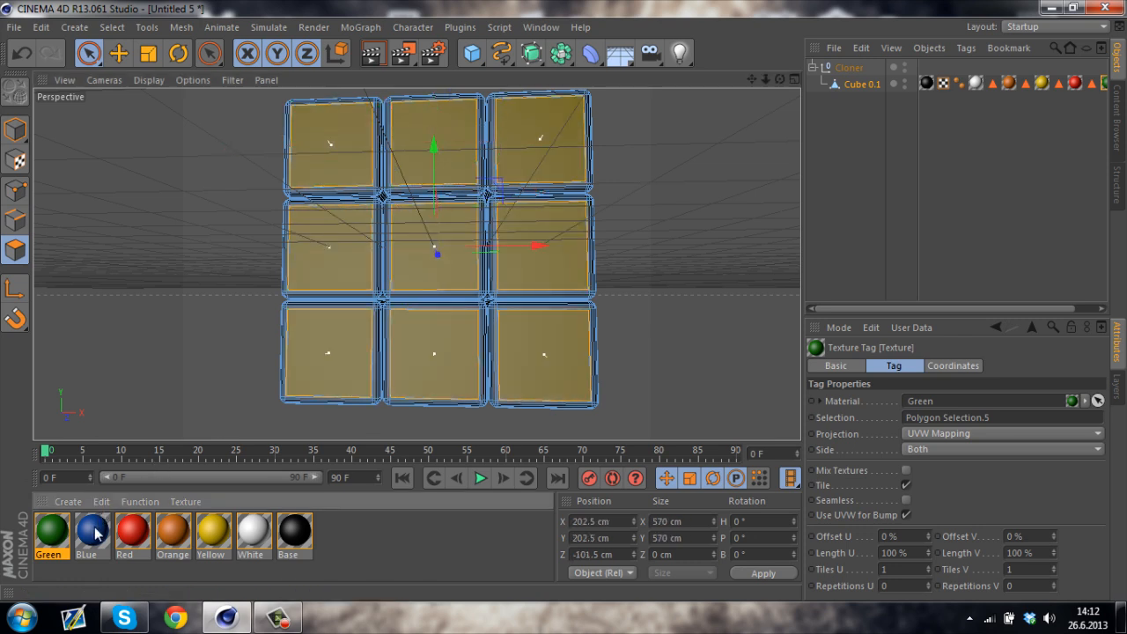
{"action": "left_click", "coordinate": [92, 530]}
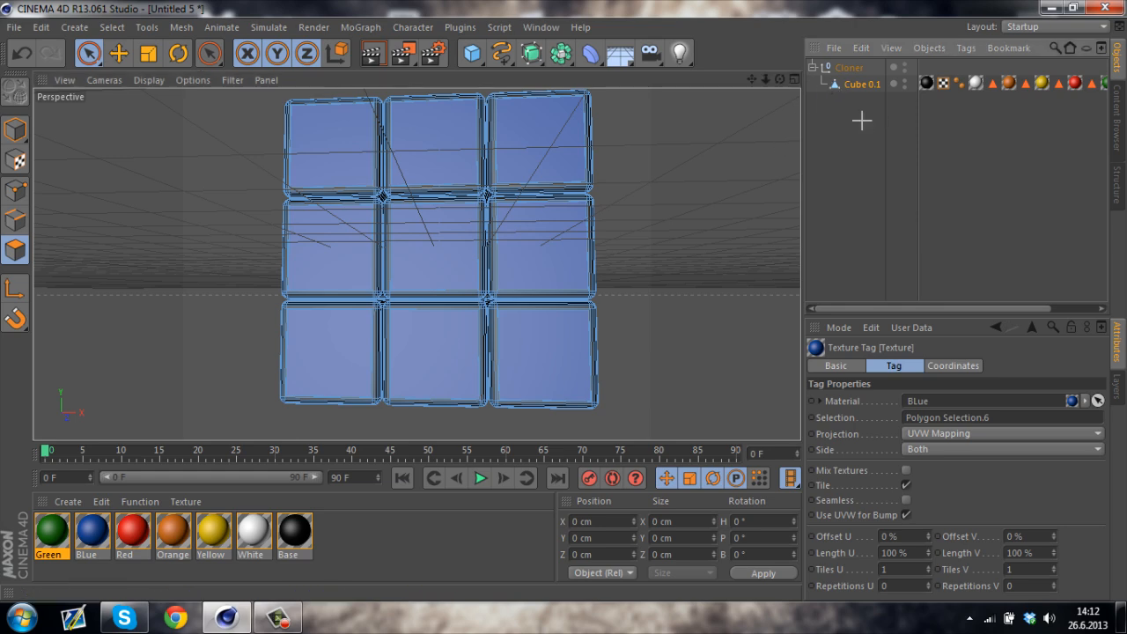